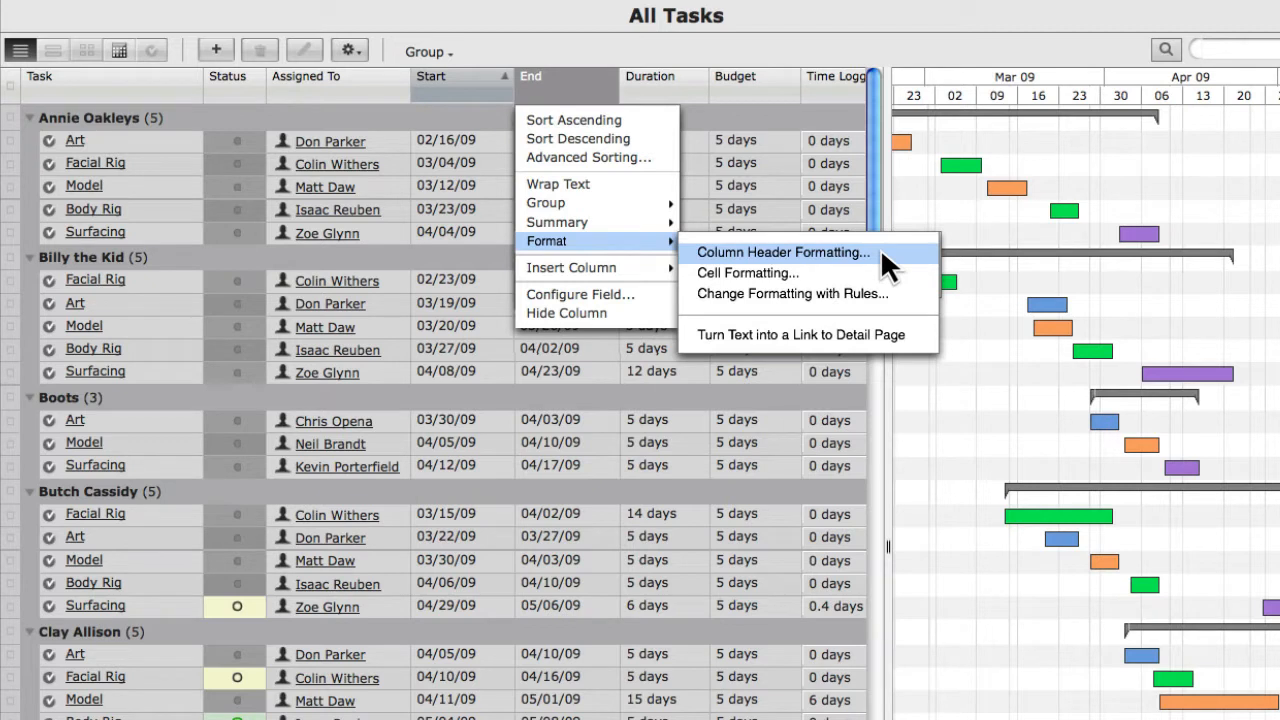
Step: Open the Column Header Formatting dialog for the End column from its header Format menu
left_click(784, 252)
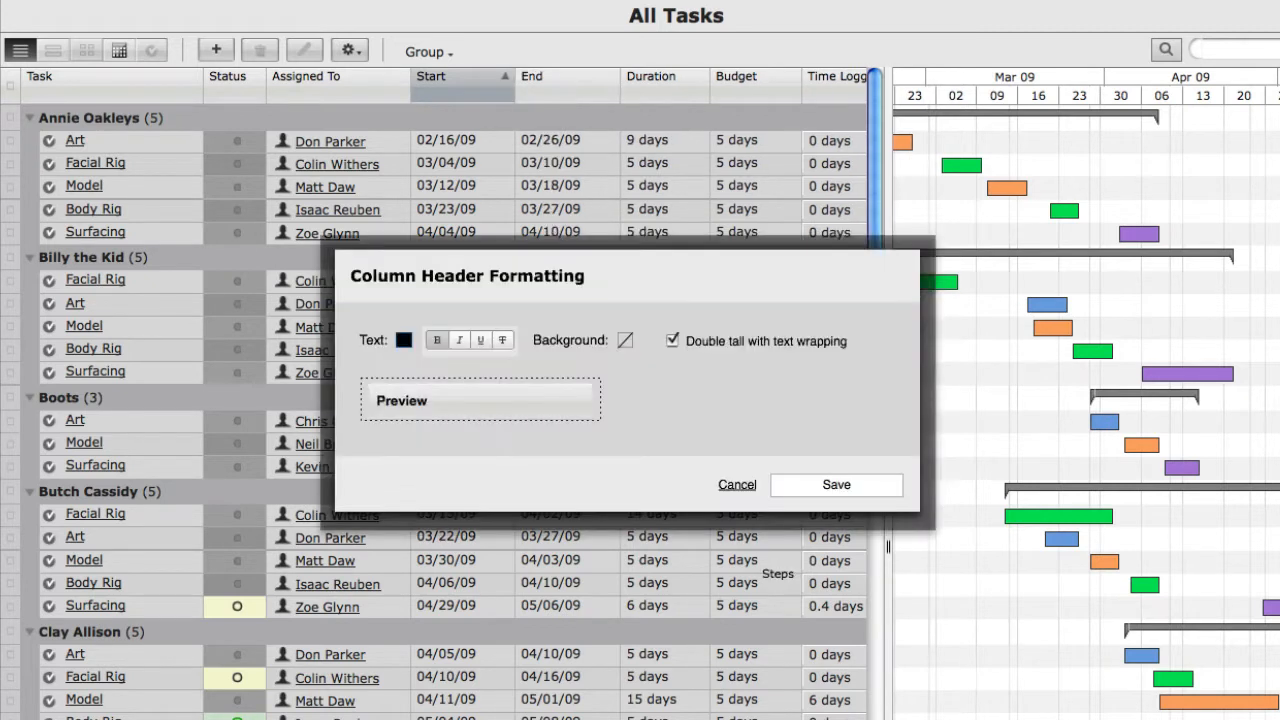
mouse_move(364, 304)
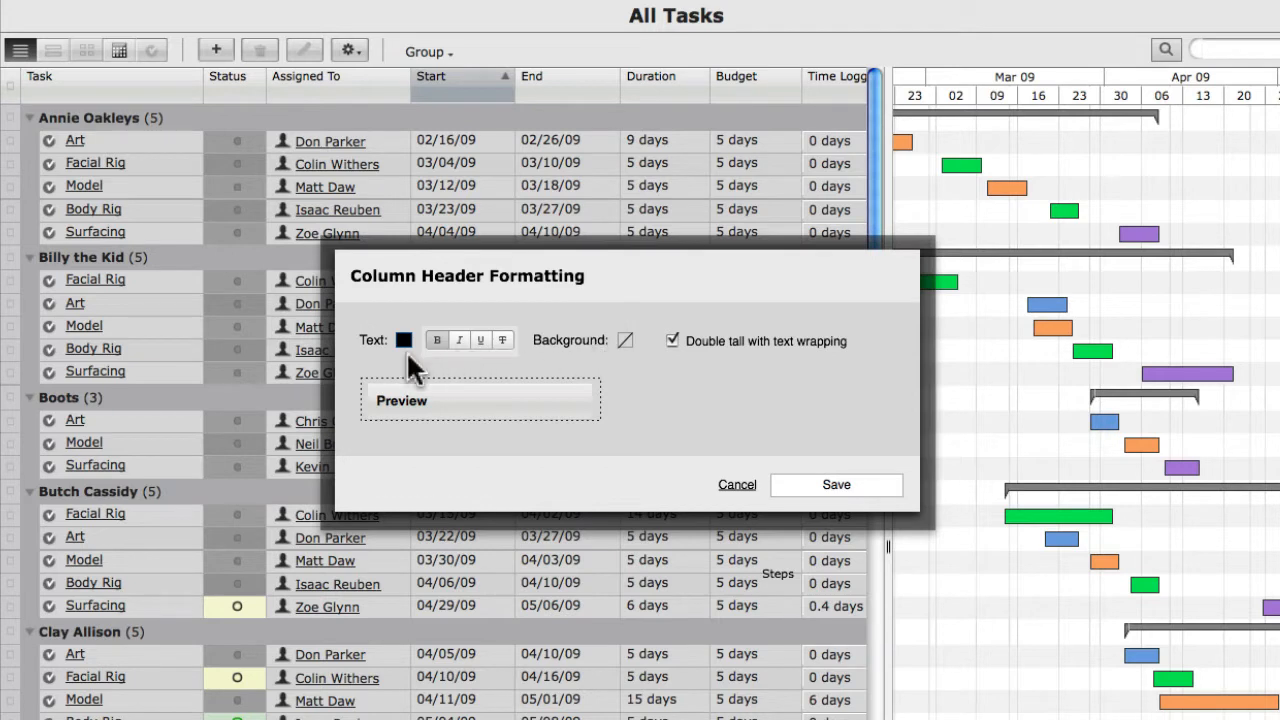
mouse_move(404, 356)
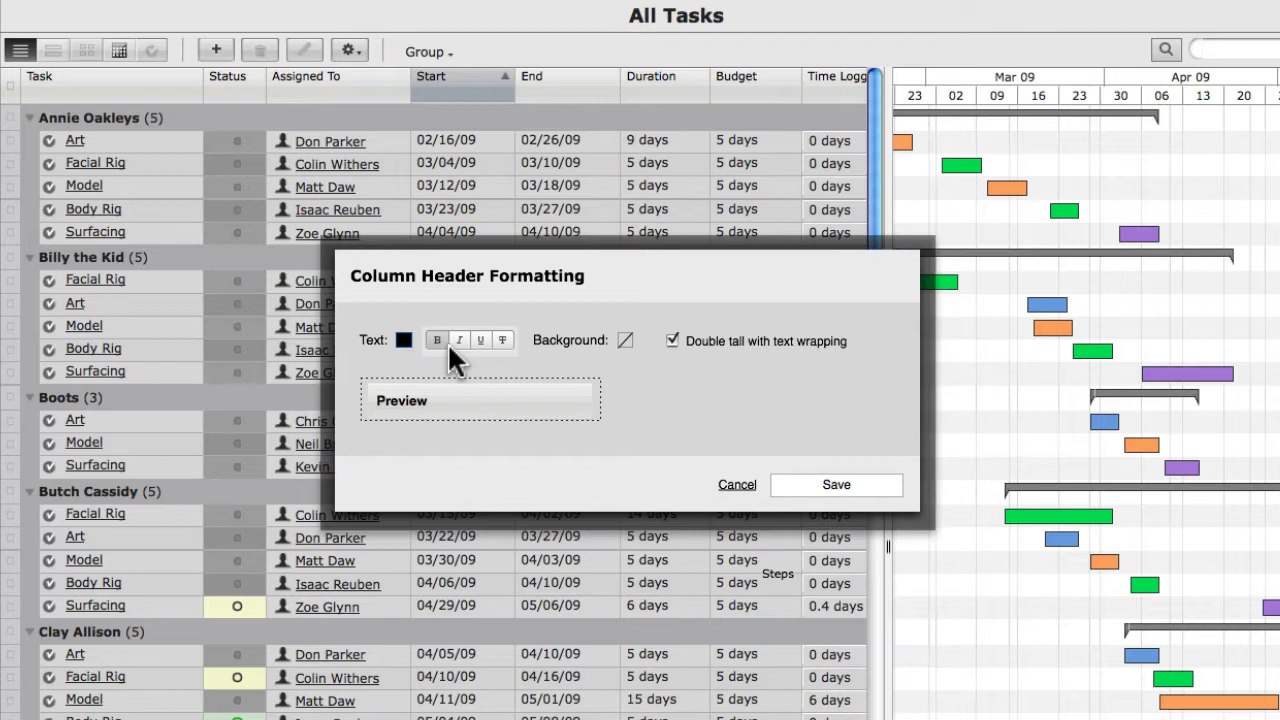
mouse_move(510, 360)
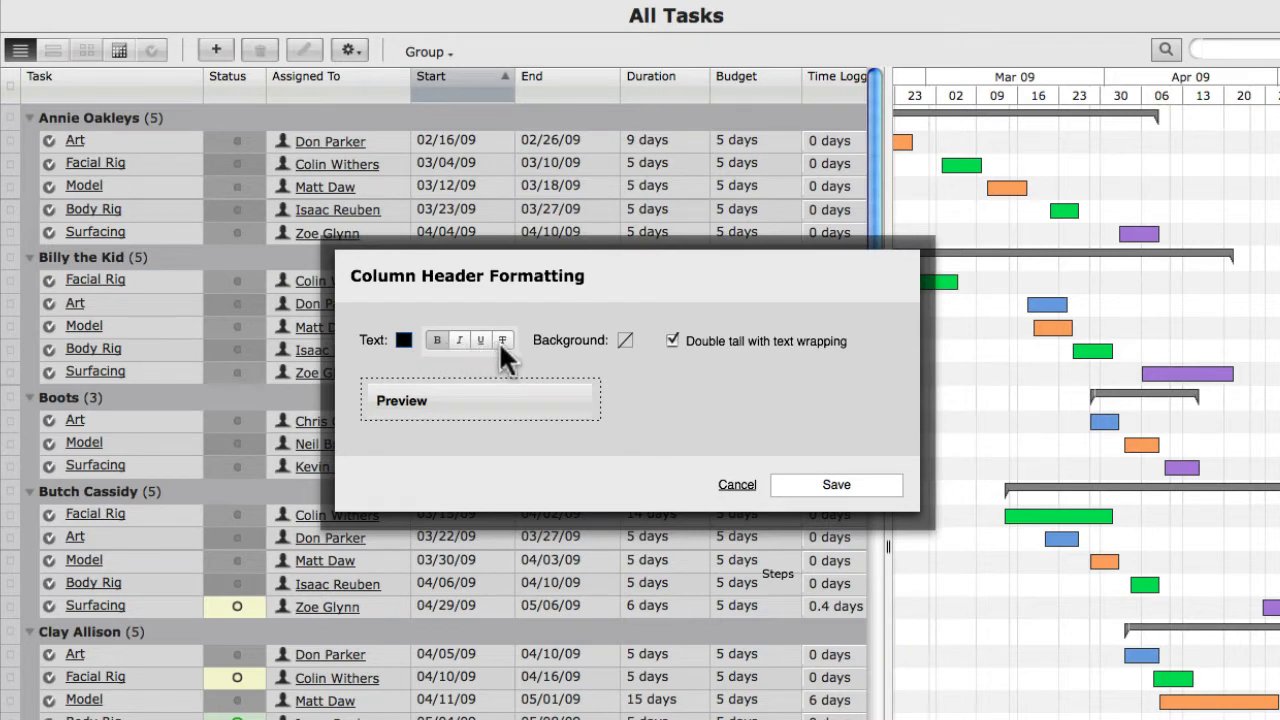
mouse_move(630, 364)
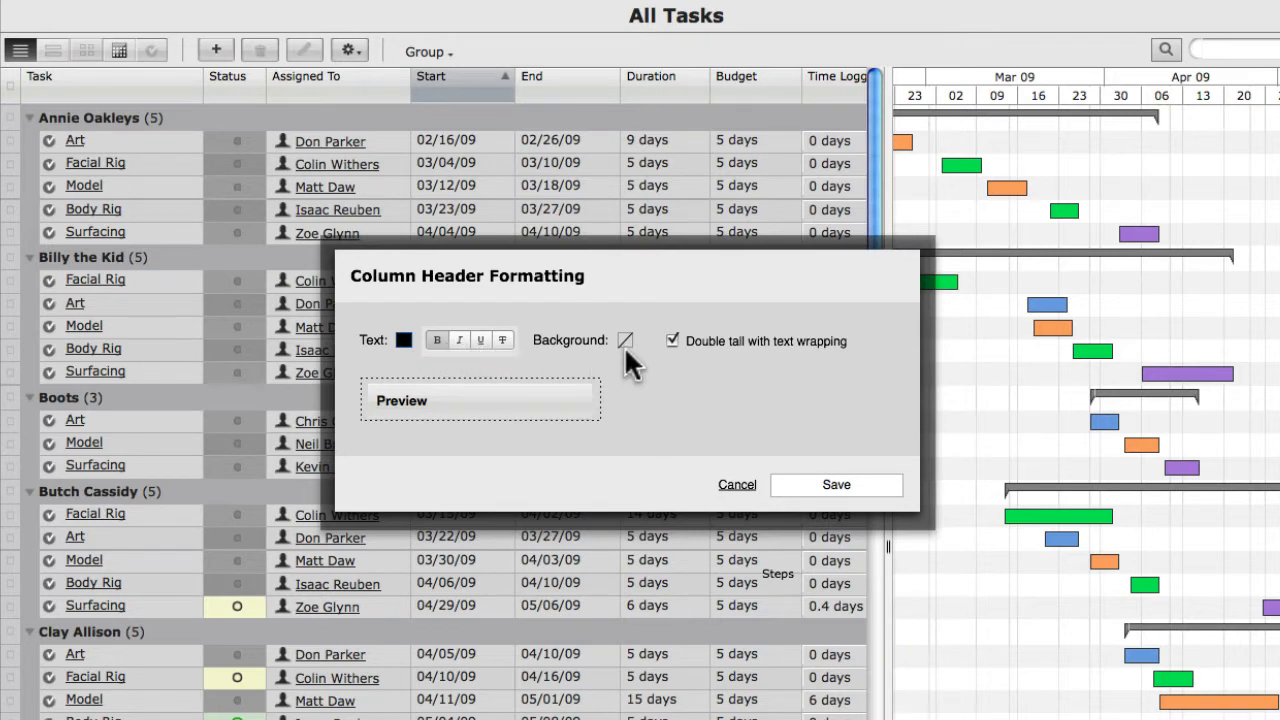
mouse_move(710, 360)
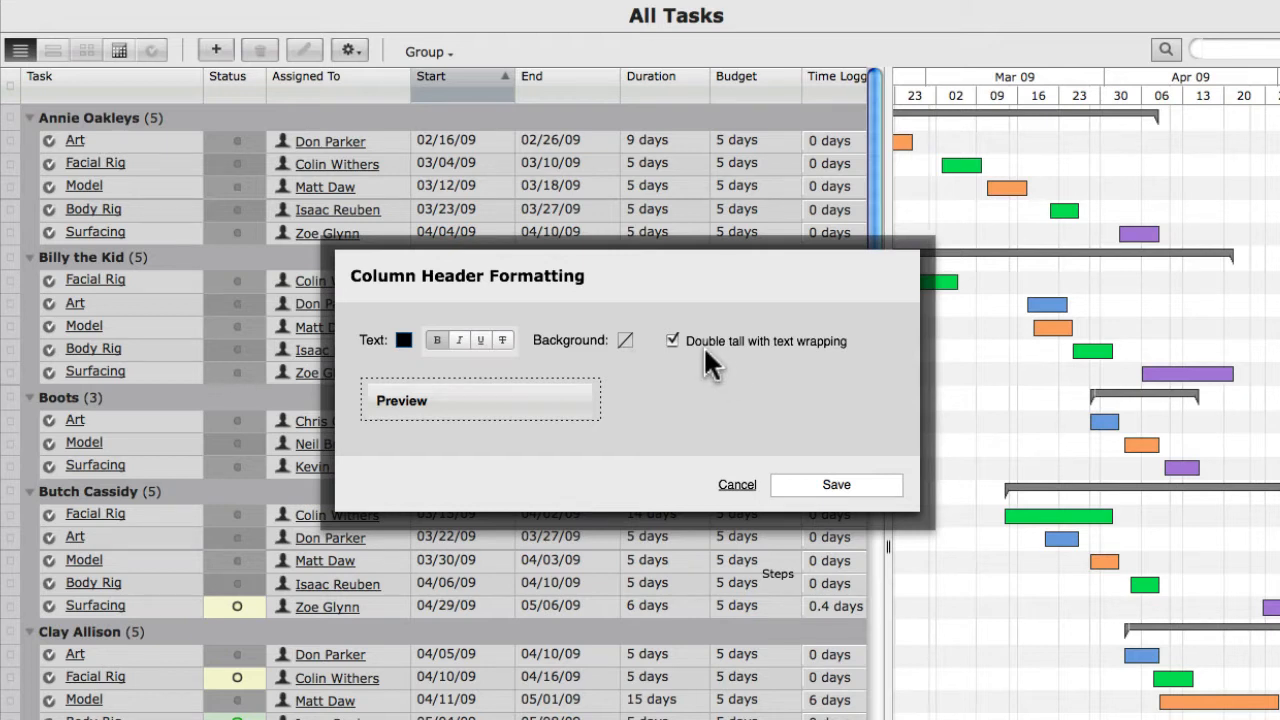
mouse_move(484, 404)
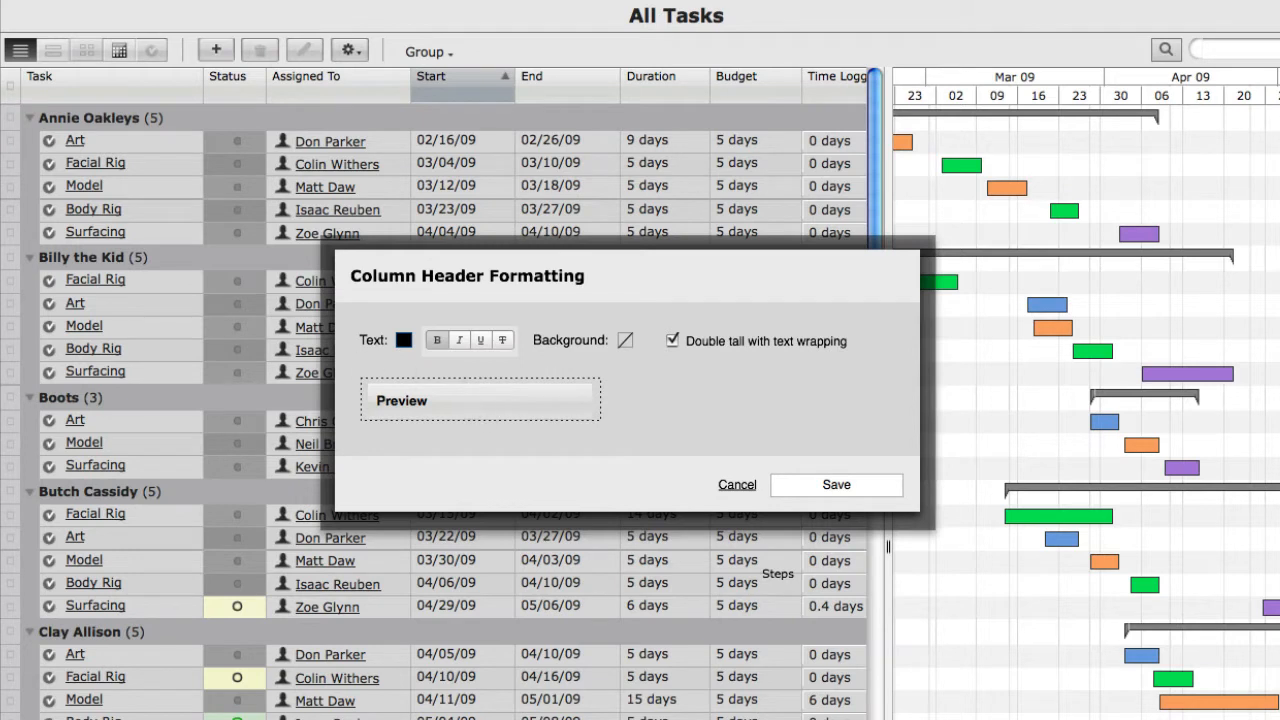
Step: Close the header dialog and open the Cell Formatting dialog for the End column
left_click(404, 340)
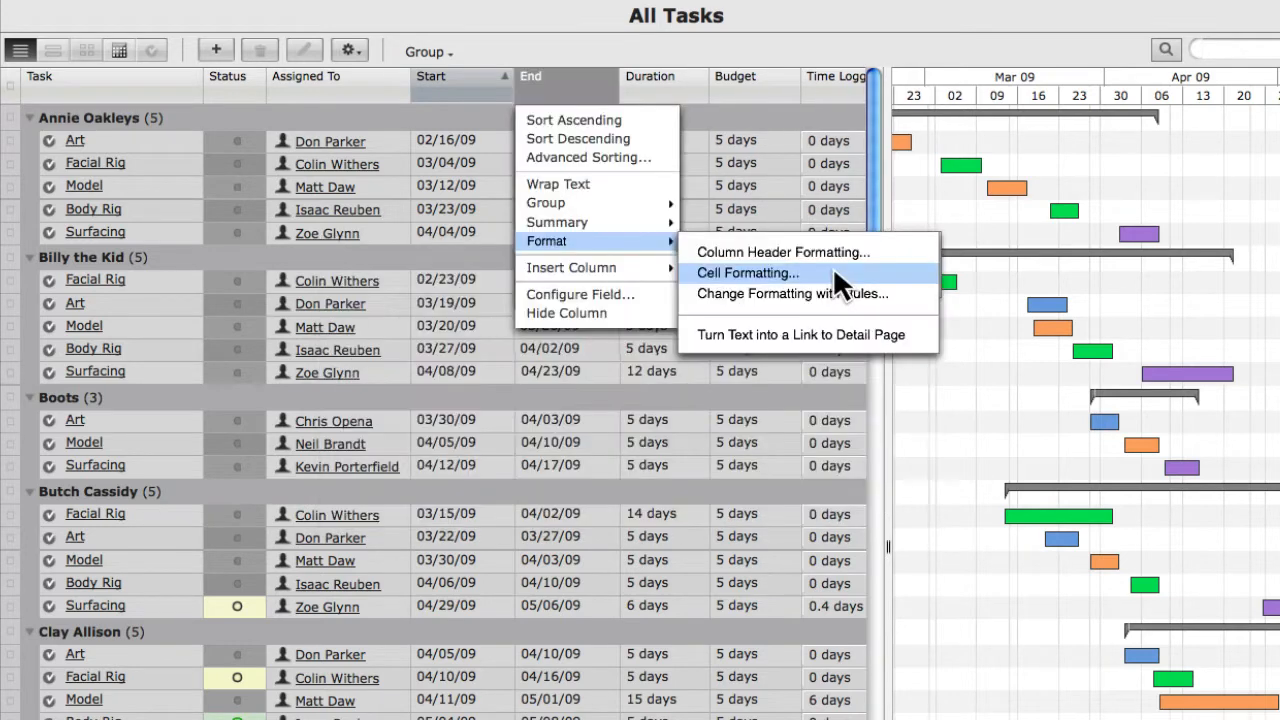
mouse_move(584, 244)
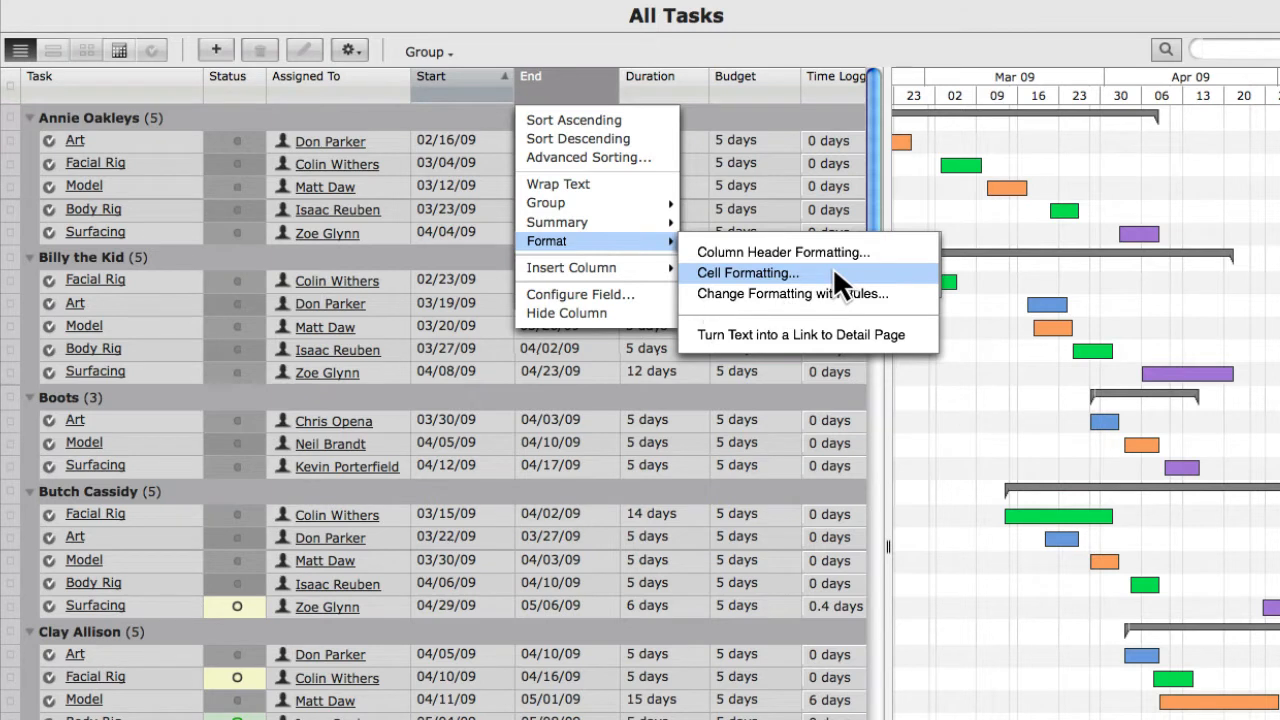
left_click(748, 272)
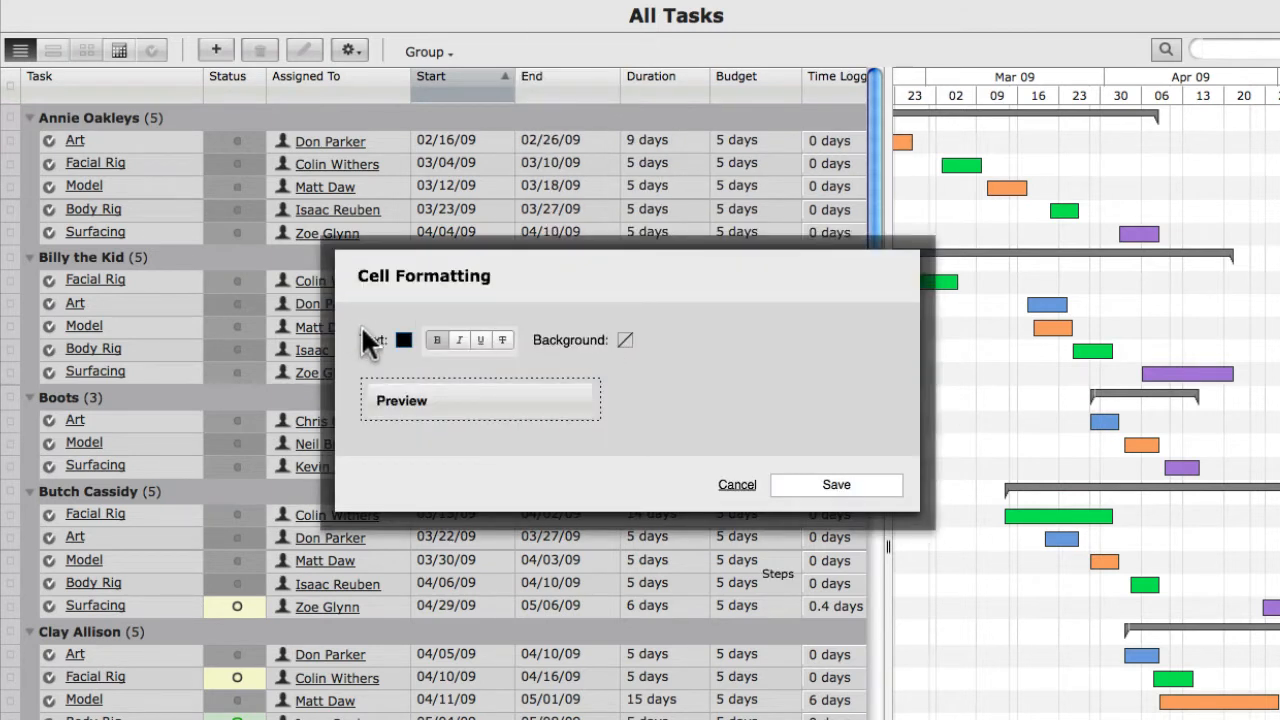
mouse_move(576, 576)
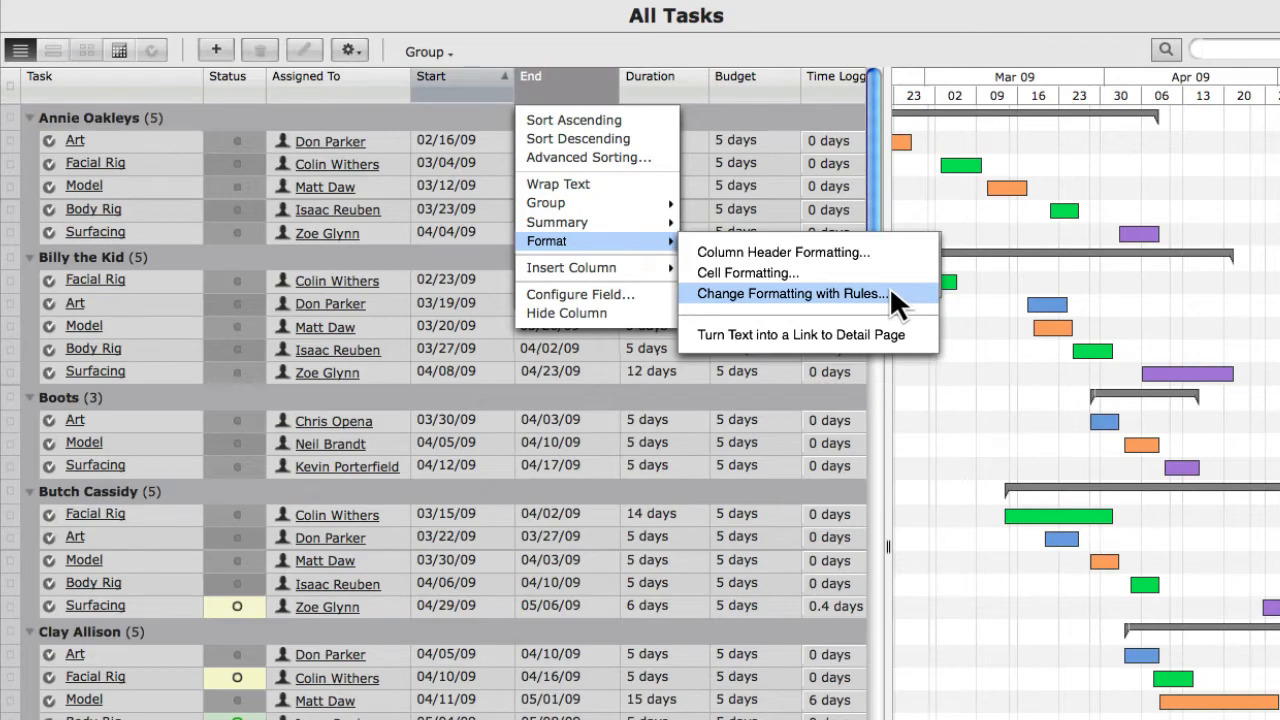
Step: Open the Formatting Rules for "End" dialog listing its four date-based colour rules
left_click(790, 292)
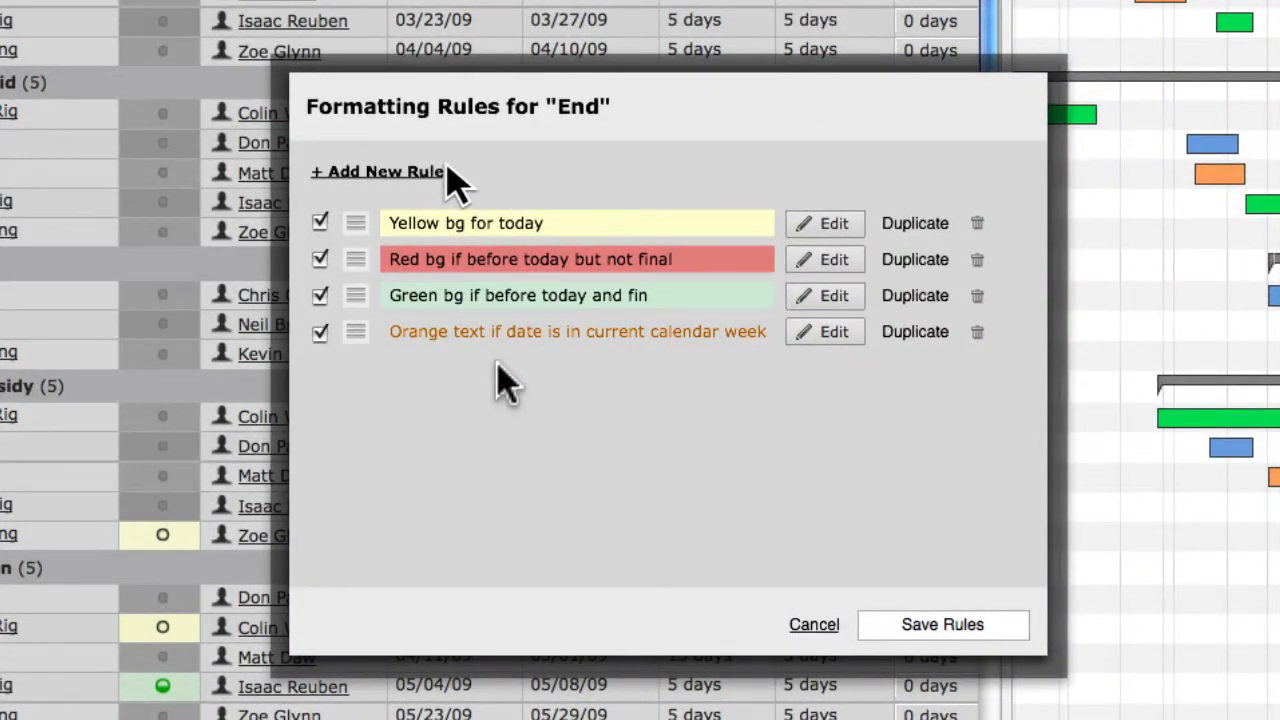
mouse_move(360, 236)
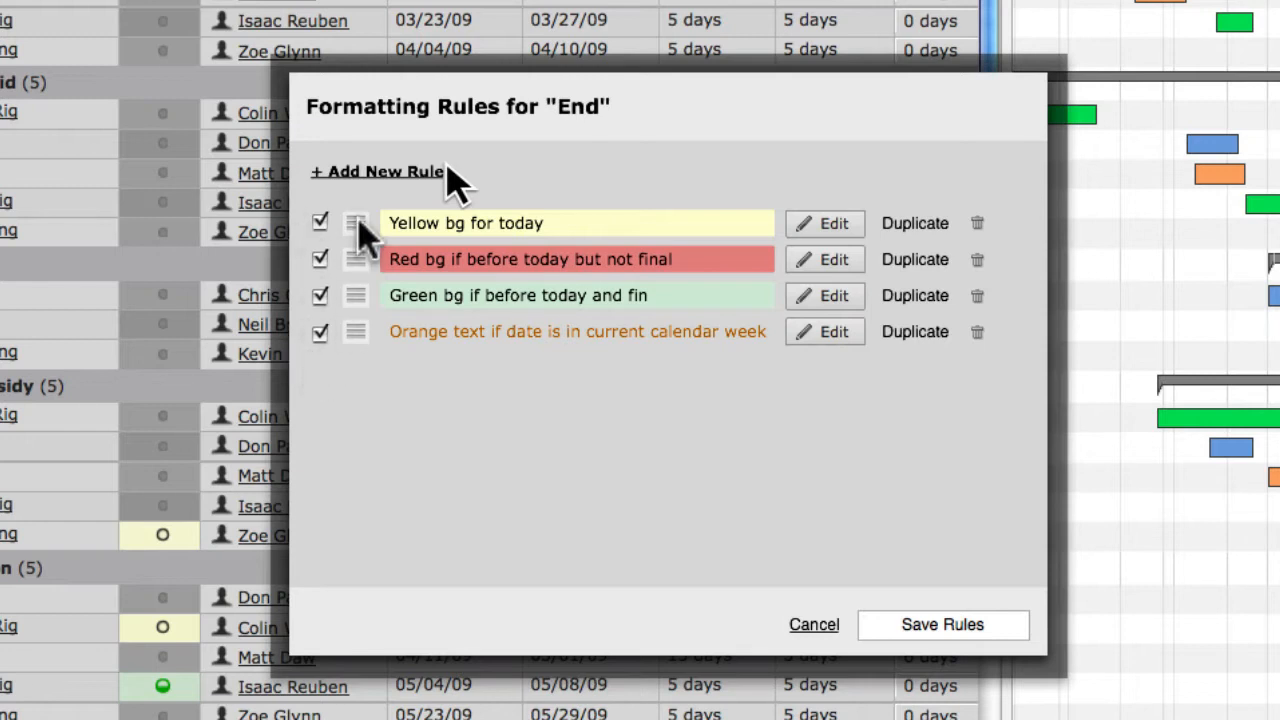
mouse_move(360, 244)
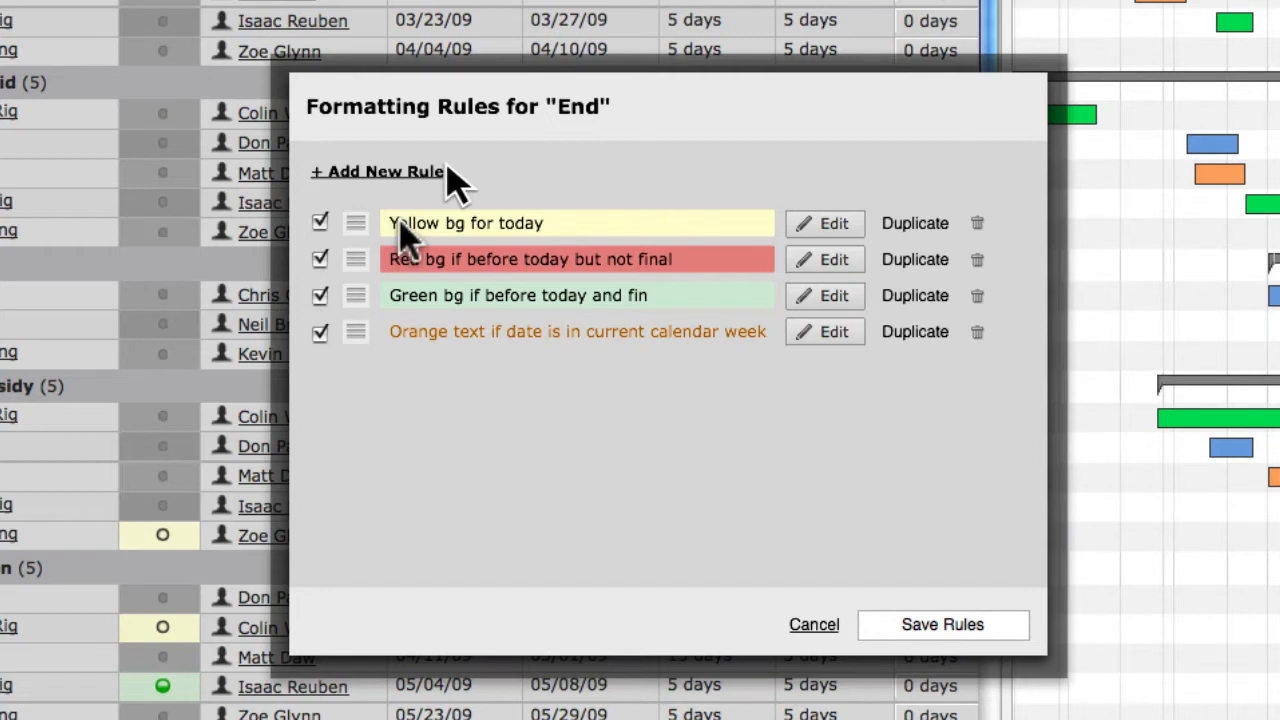
mouse_move(660, 260)
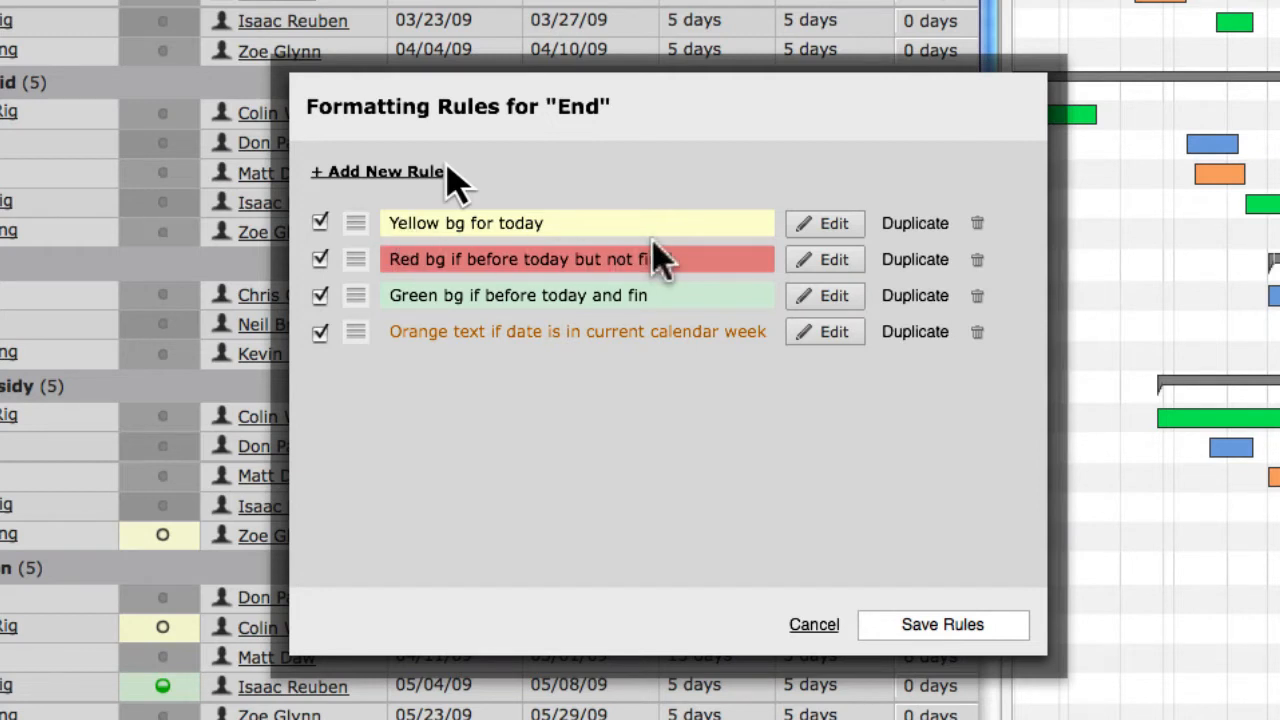
mouse_move(580, 236)
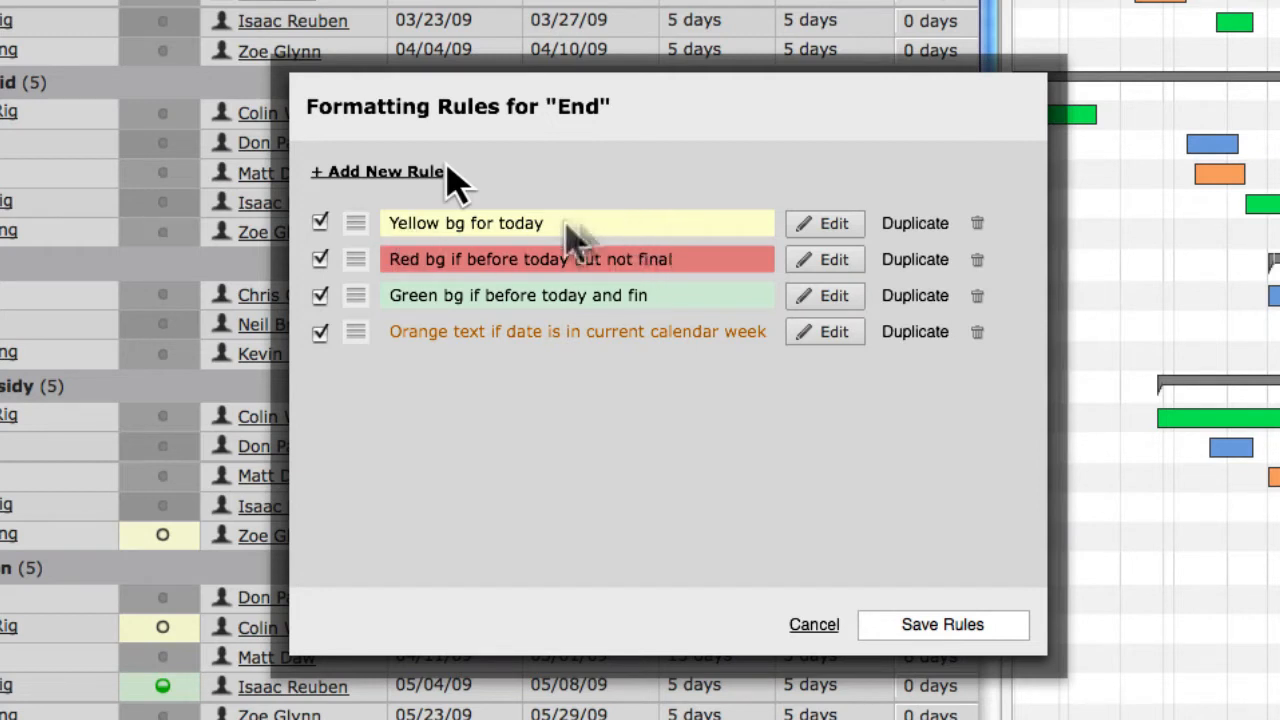
mouse_move(524, 240)
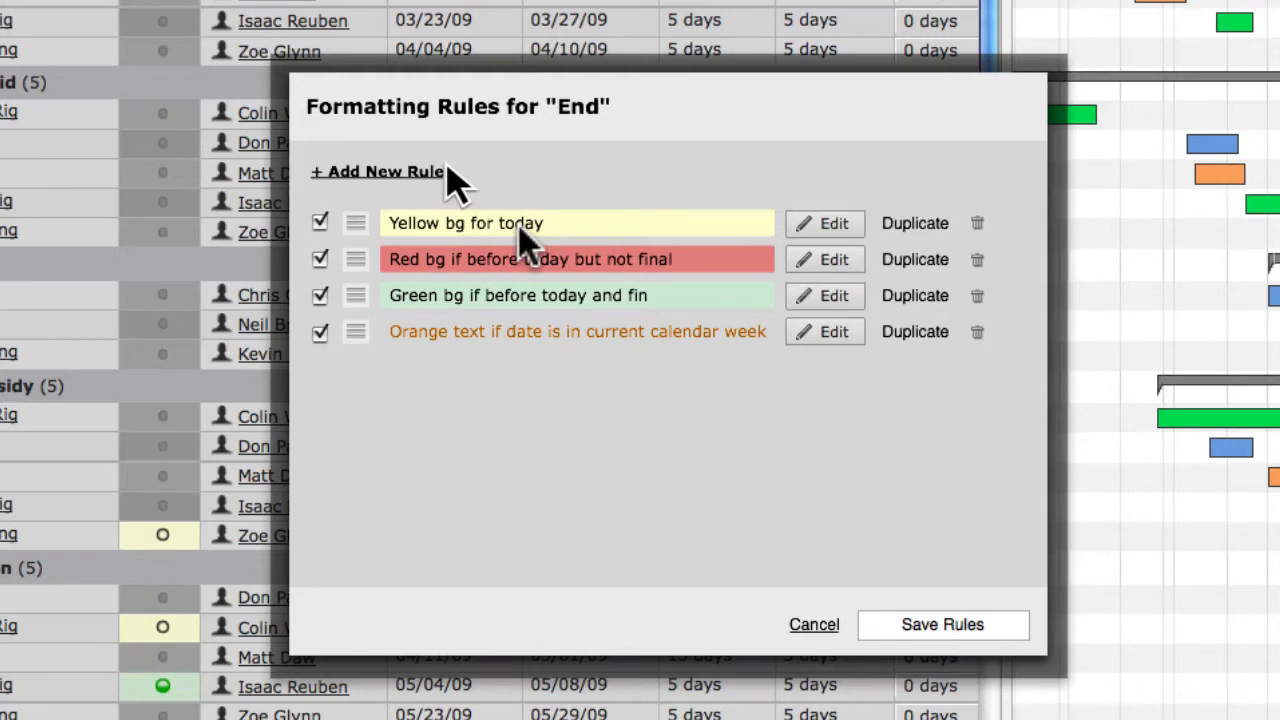
mouse_move(984, 240)
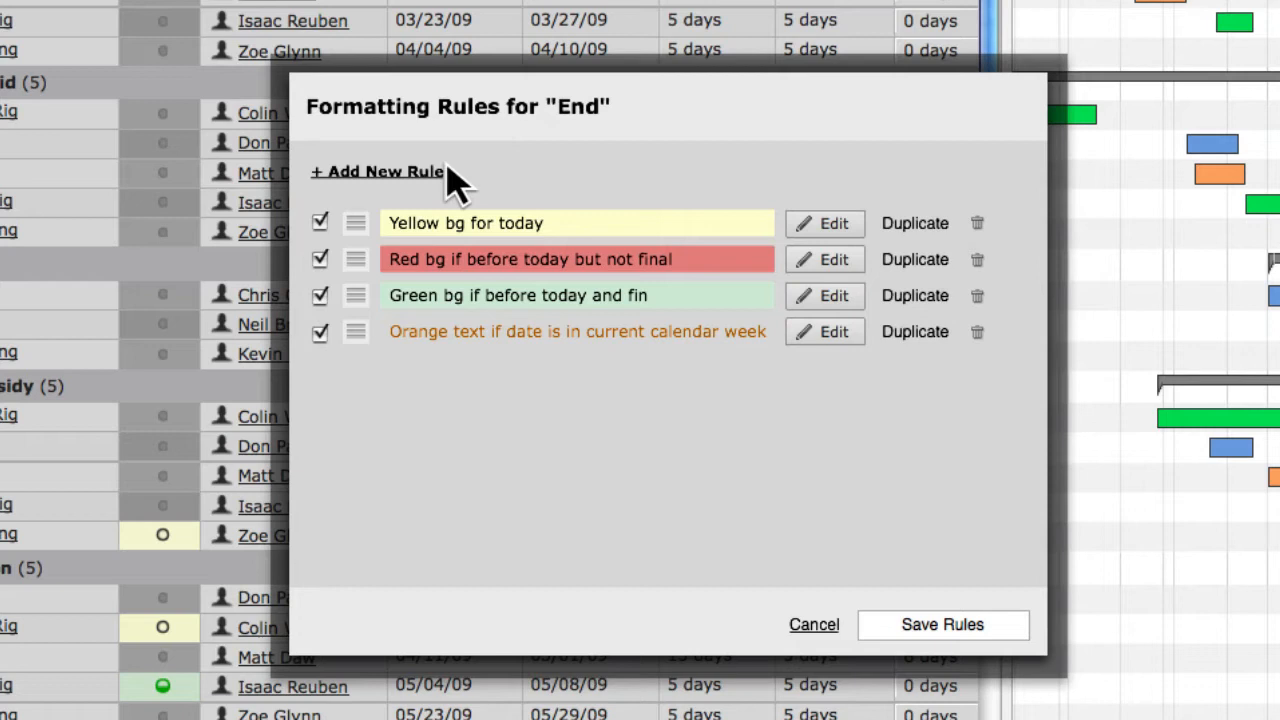
Step: Start a new conditional formatting rule for the End column with an empty condition
left_click(376, 172)
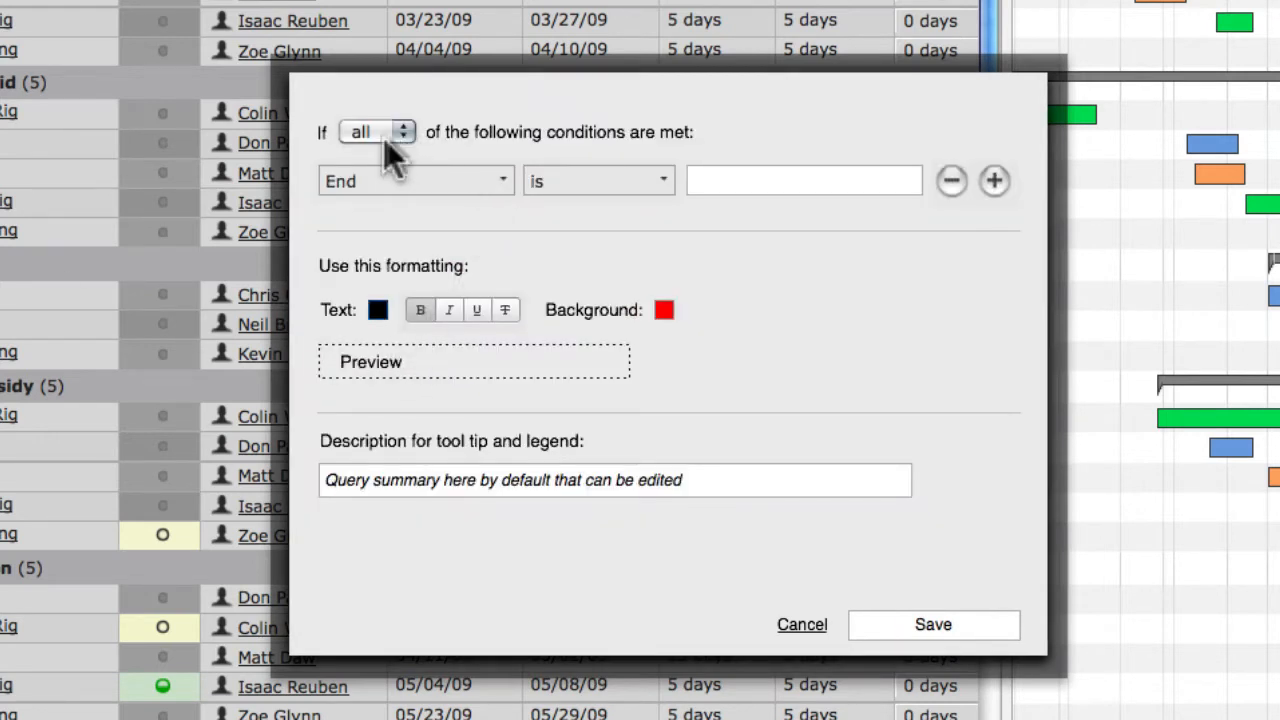
mouse_move(410, 204)
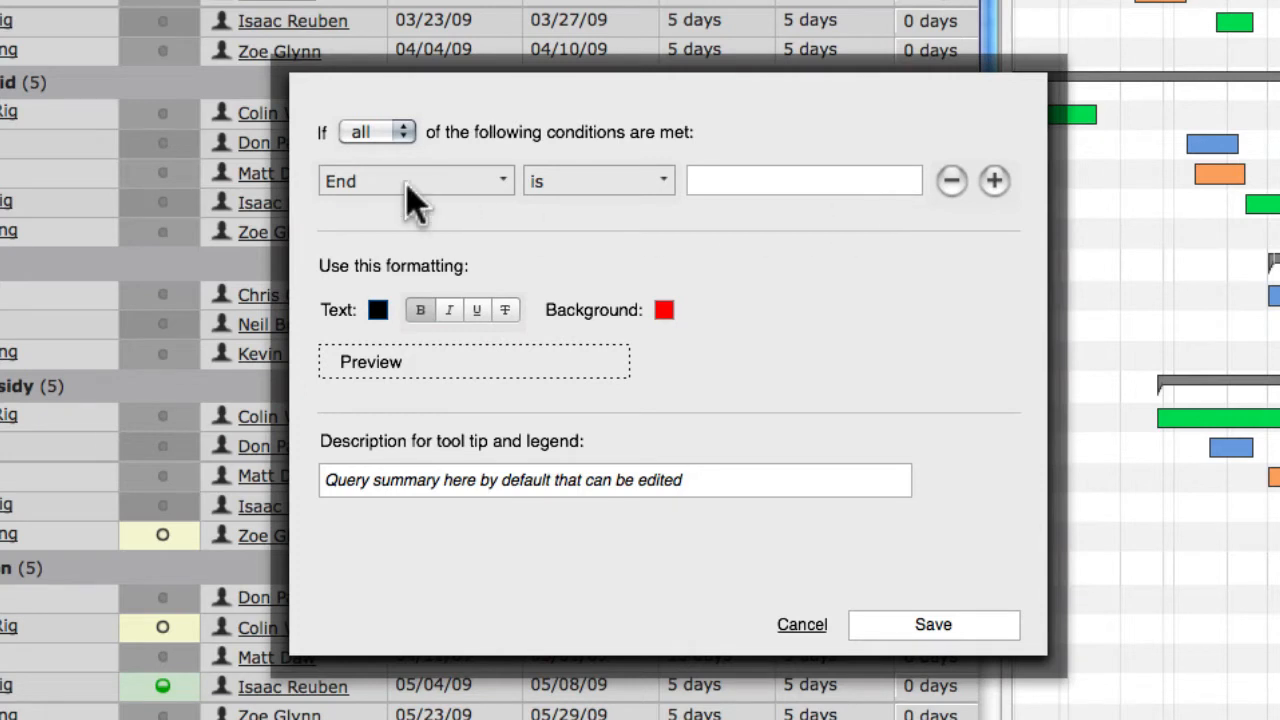
mouse_move(418, 196)
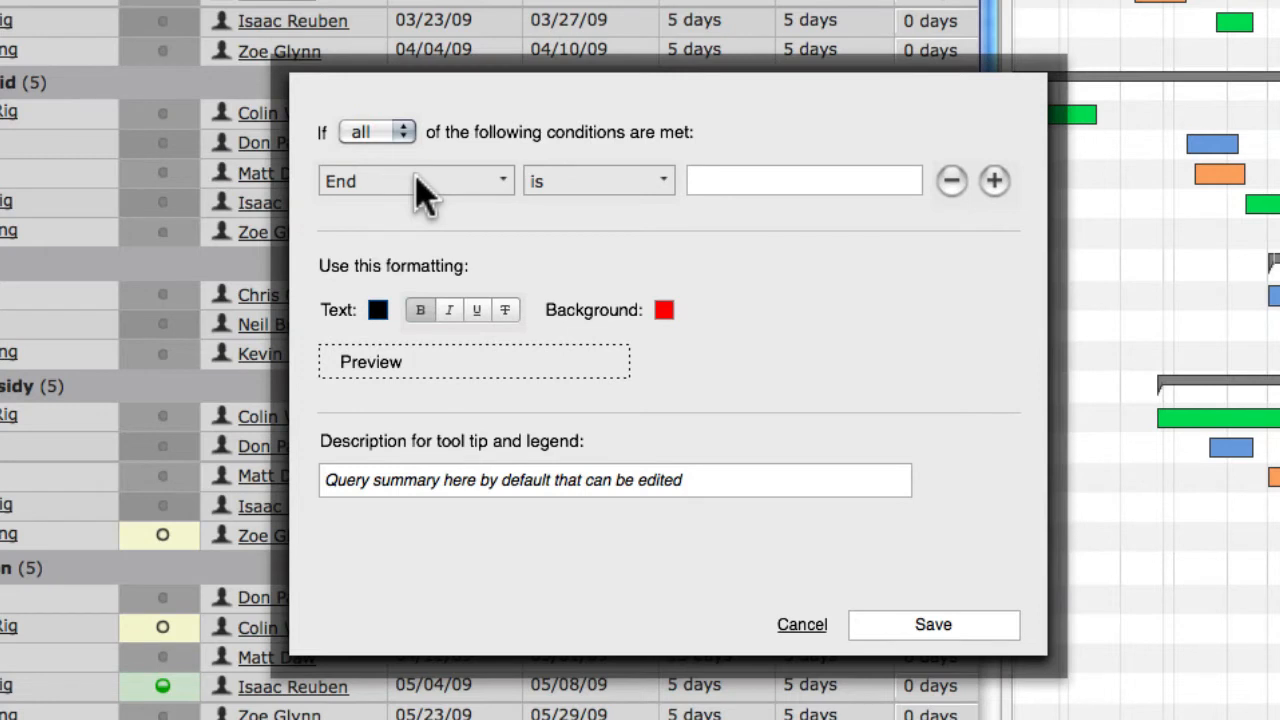
mouse_move(420, 344)
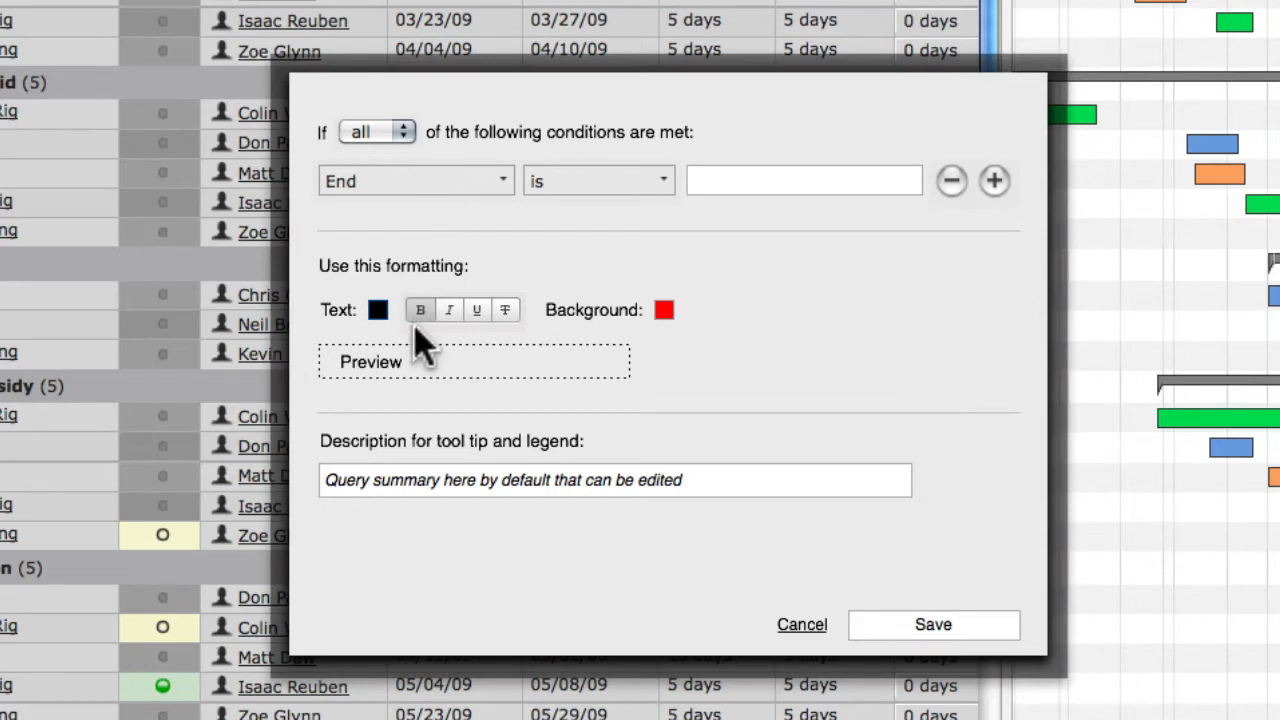
mouse_move(416, 344)
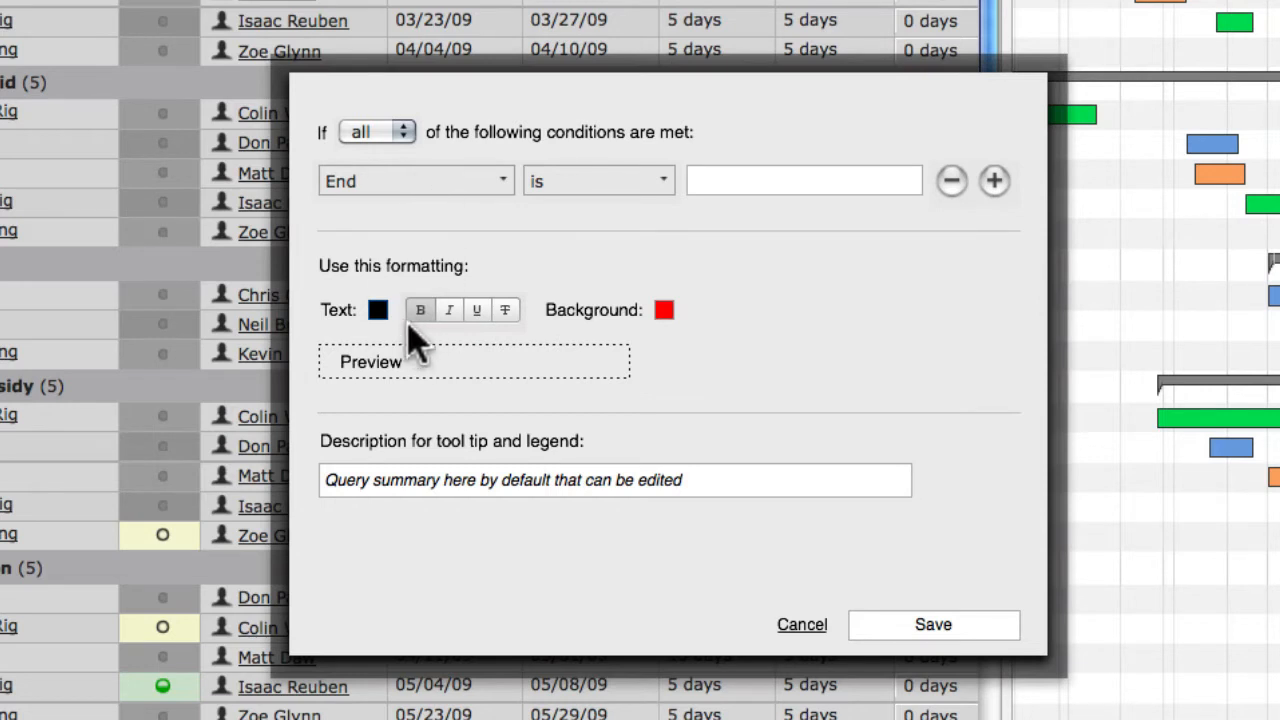
mouse_move(716, 236)
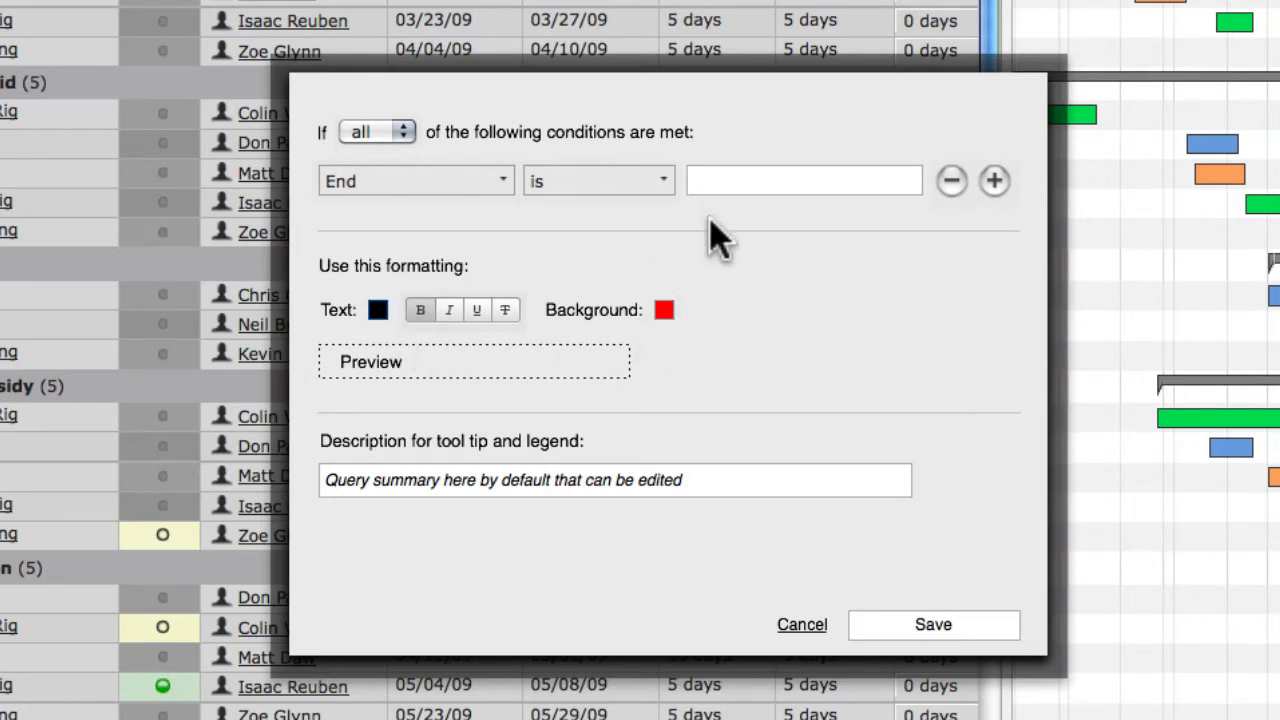
mouse_move(484, 460)
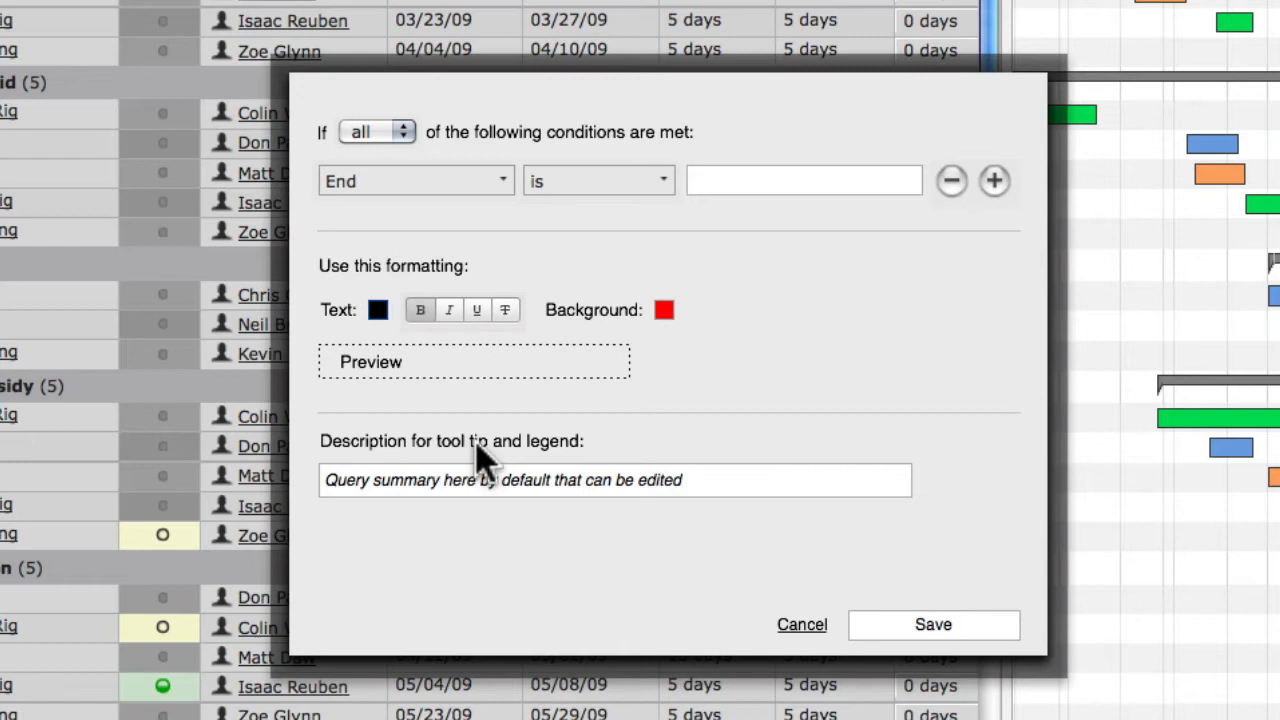
mouse_move(480, 490)
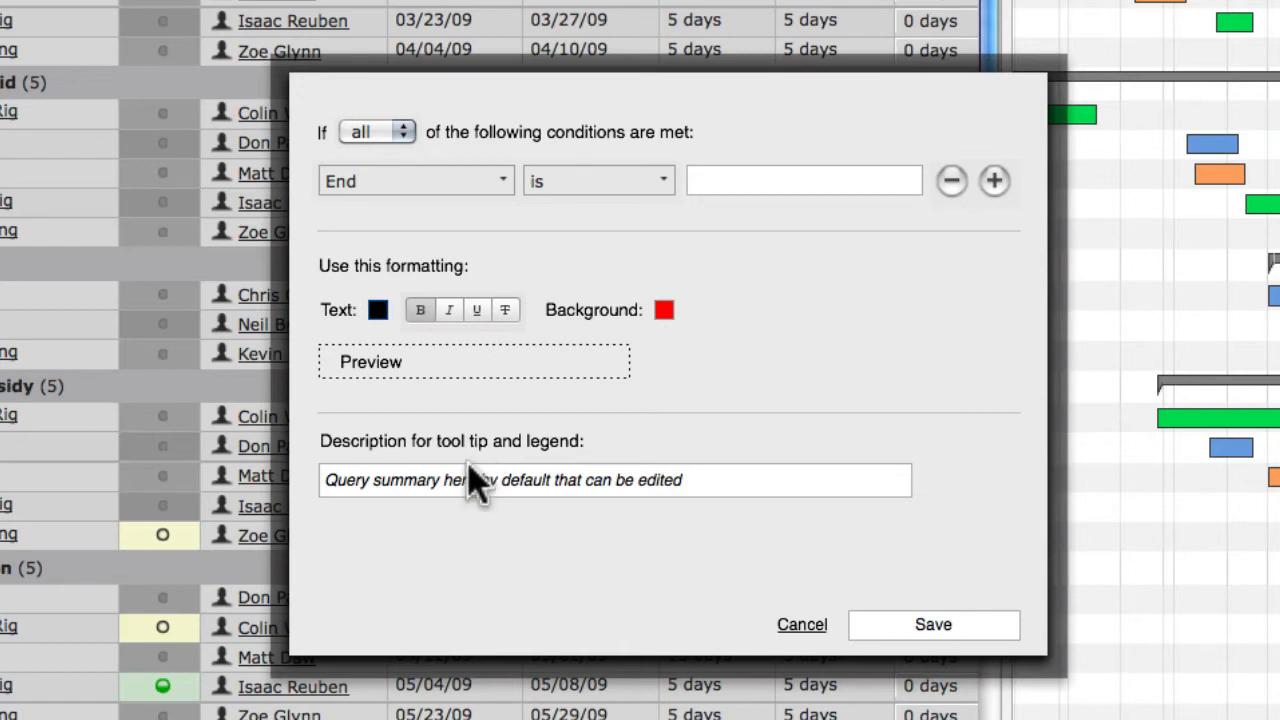
mouse_move(476, 496)
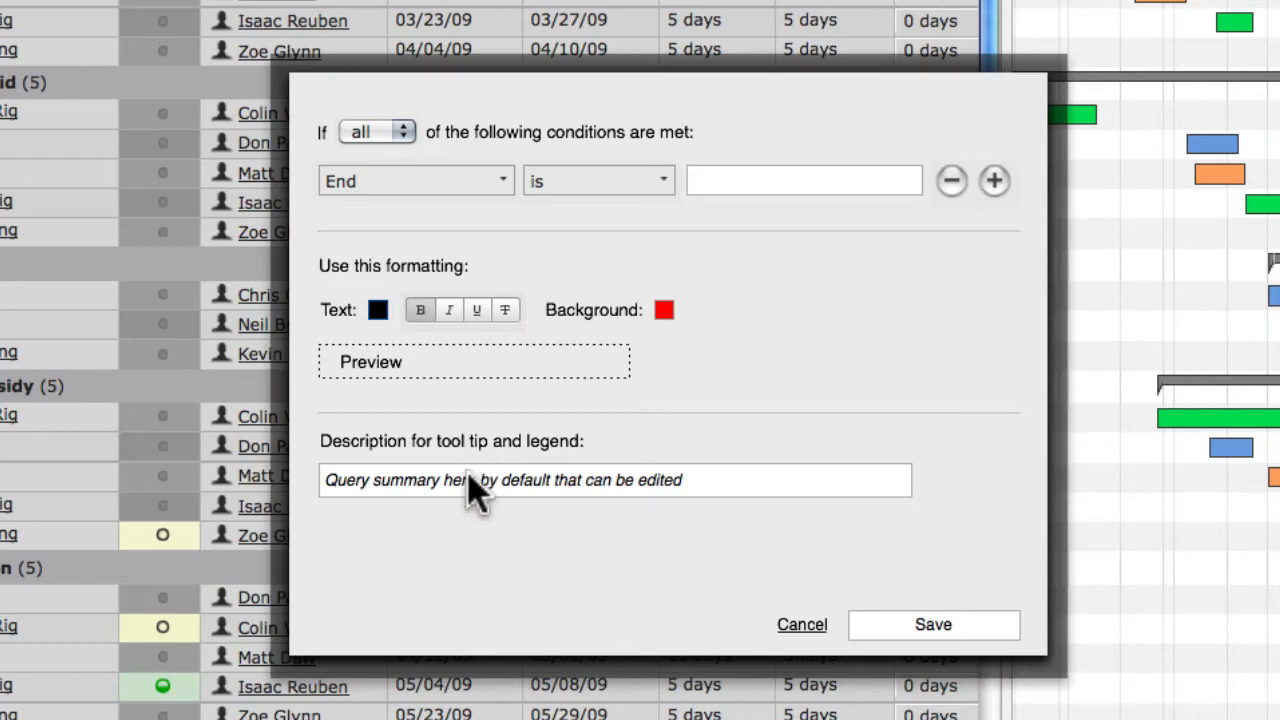
mouse_move(430, 190)
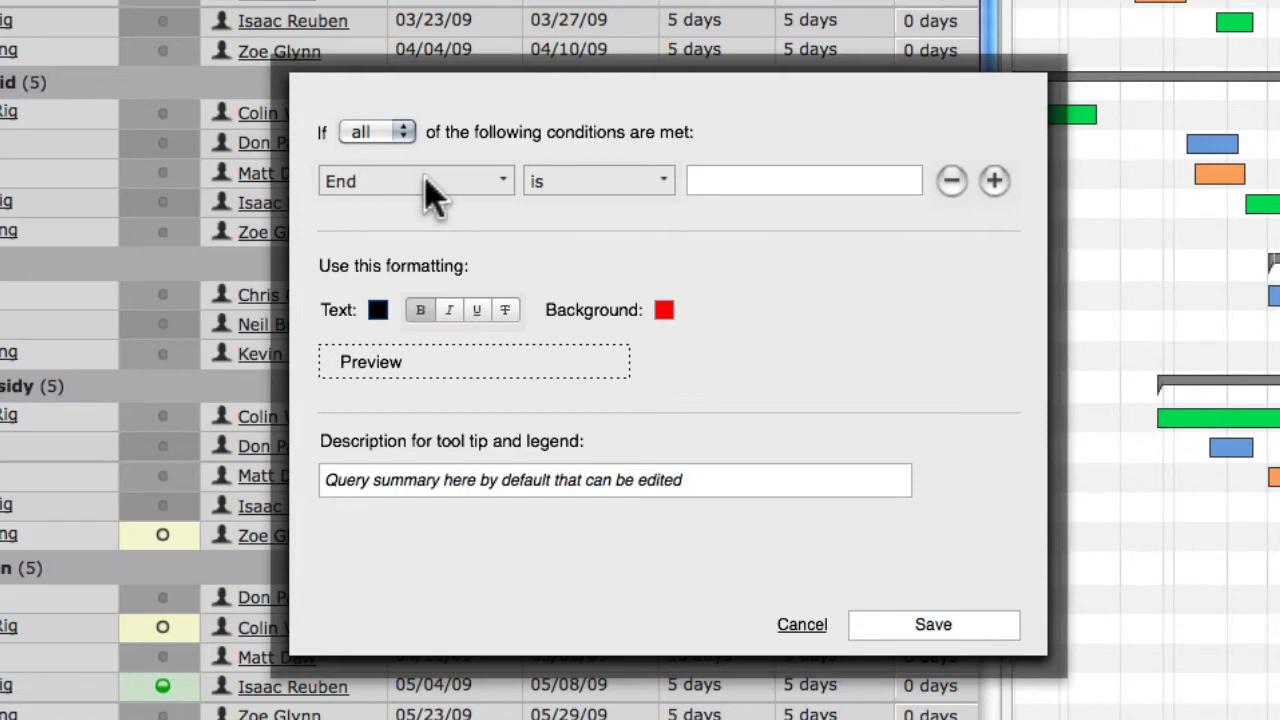
mouse_move(520, 390)
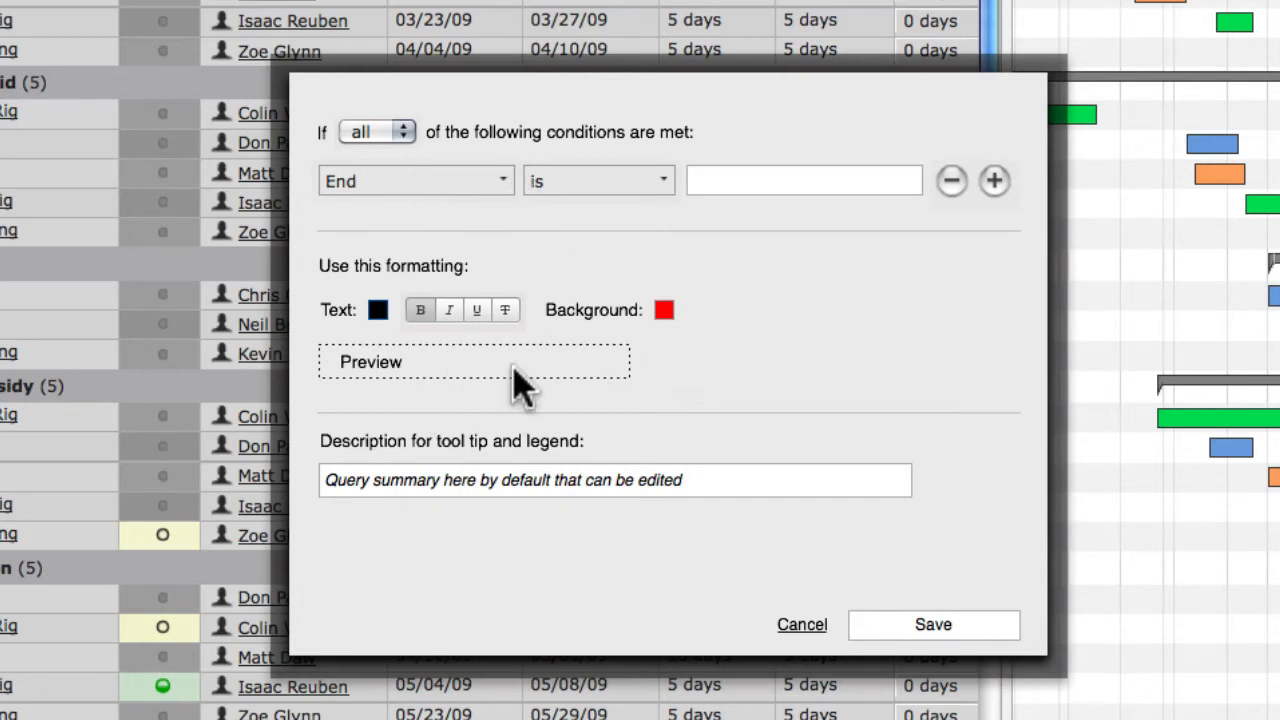
mouse_move(540, 500)
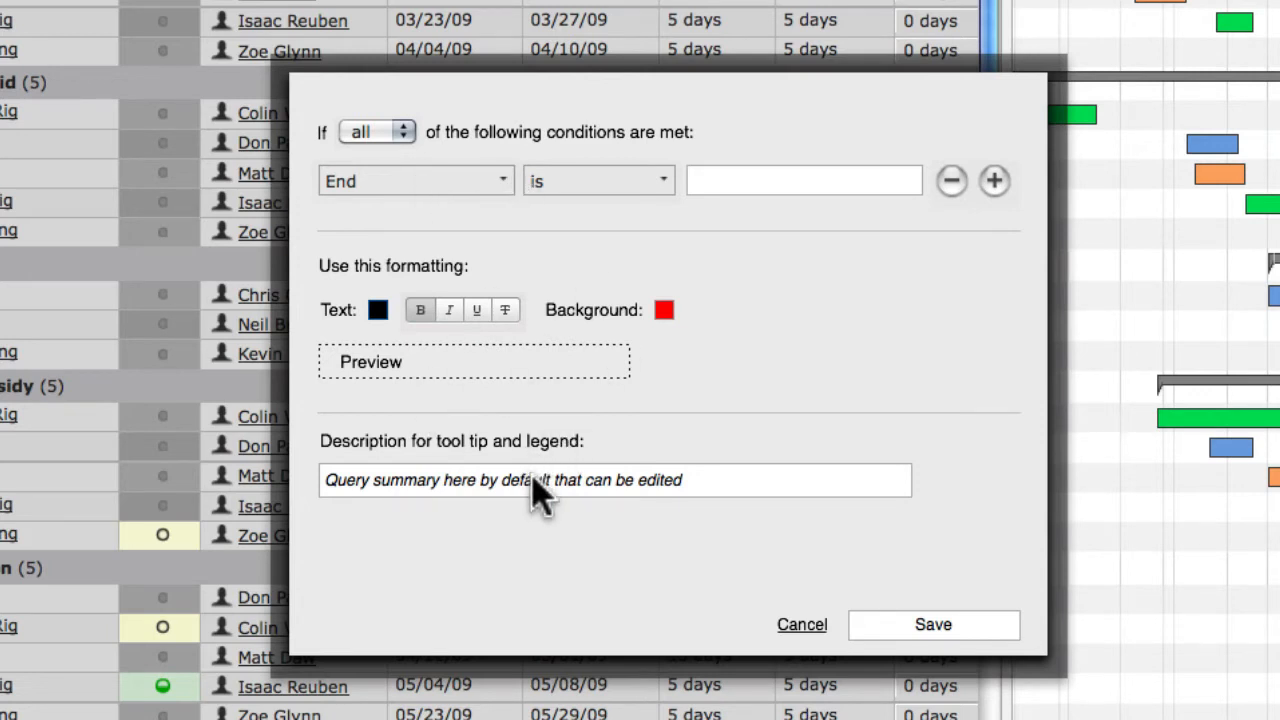
mouse_move(528, 490)
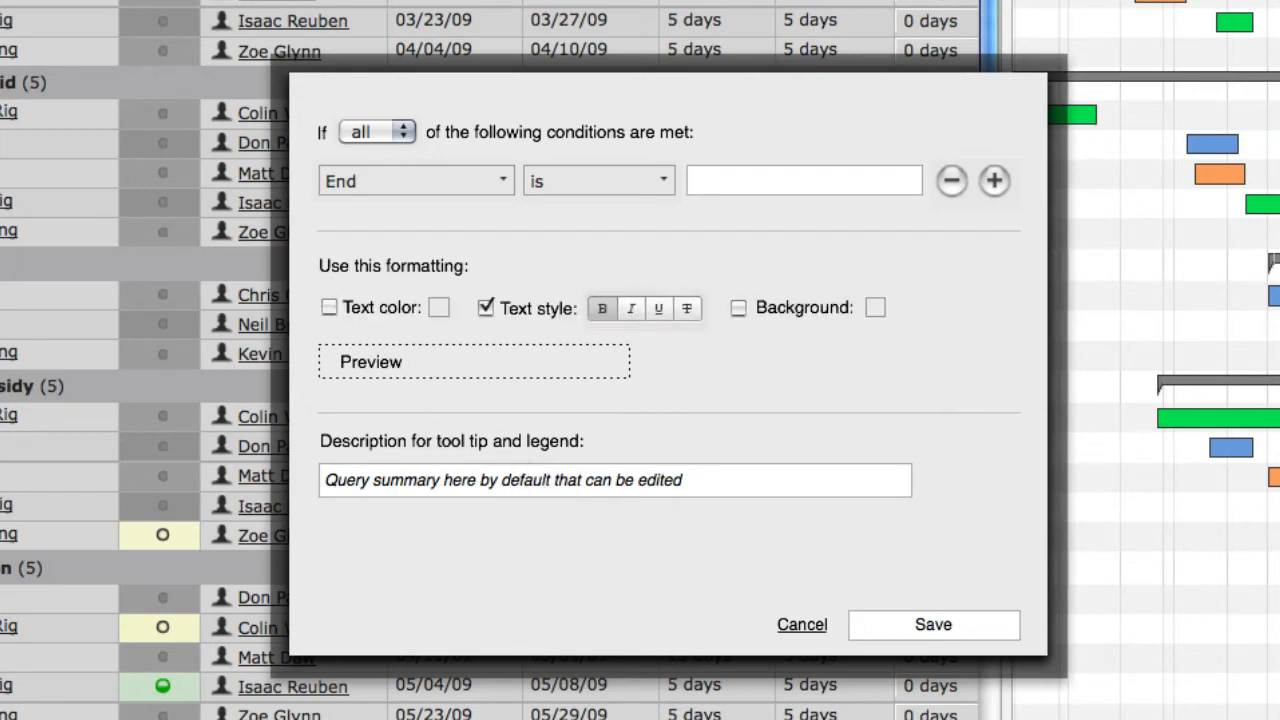
mouse_move(44, 296)
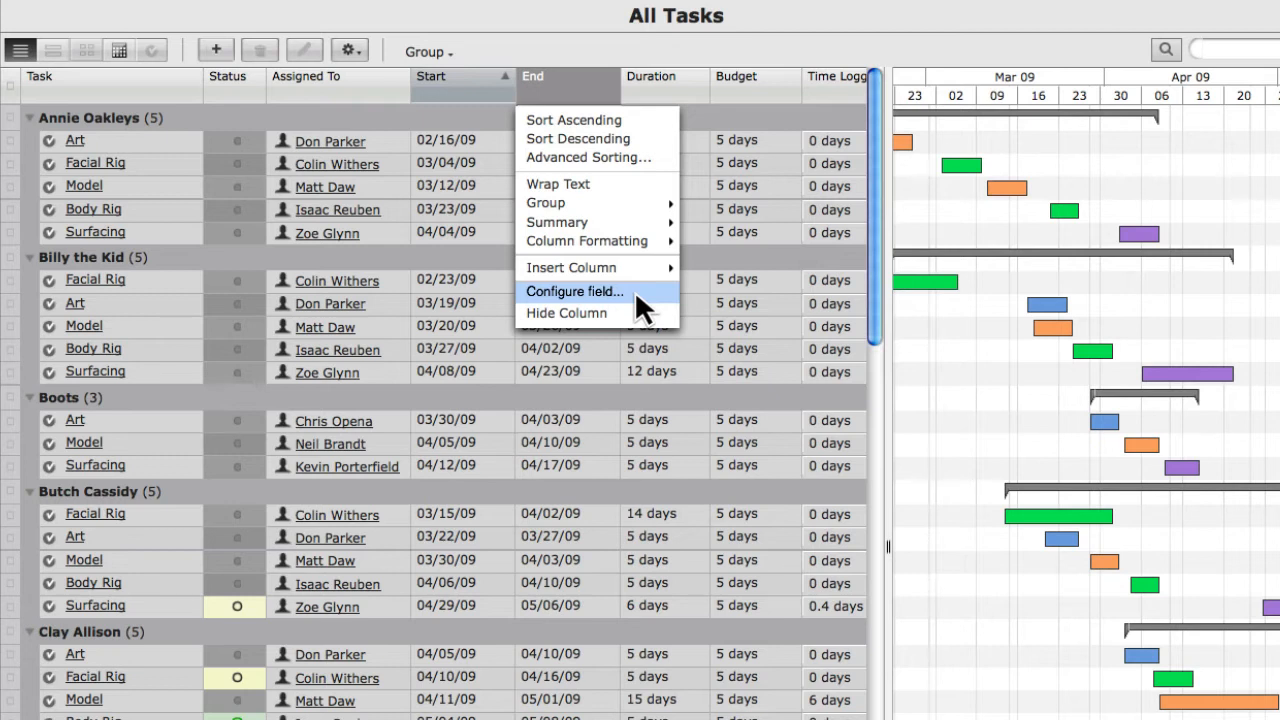
mouse_move(584, 140)
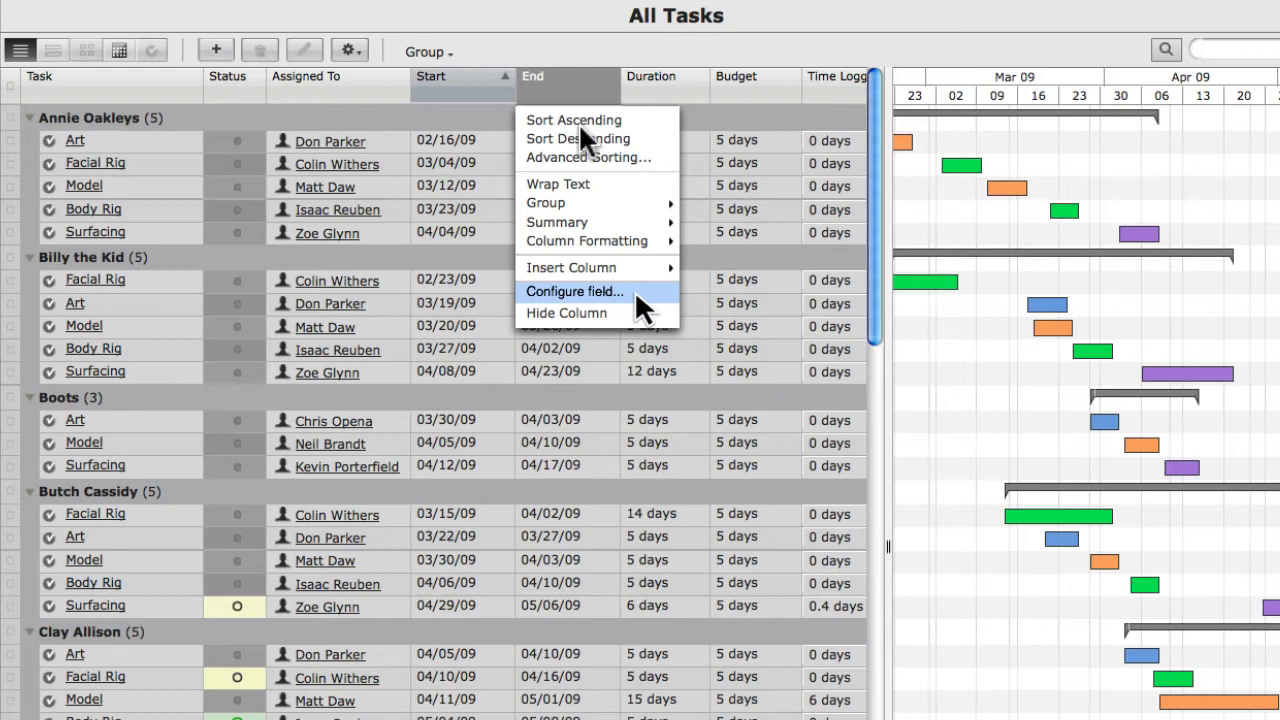
mouse_move(572, 296)
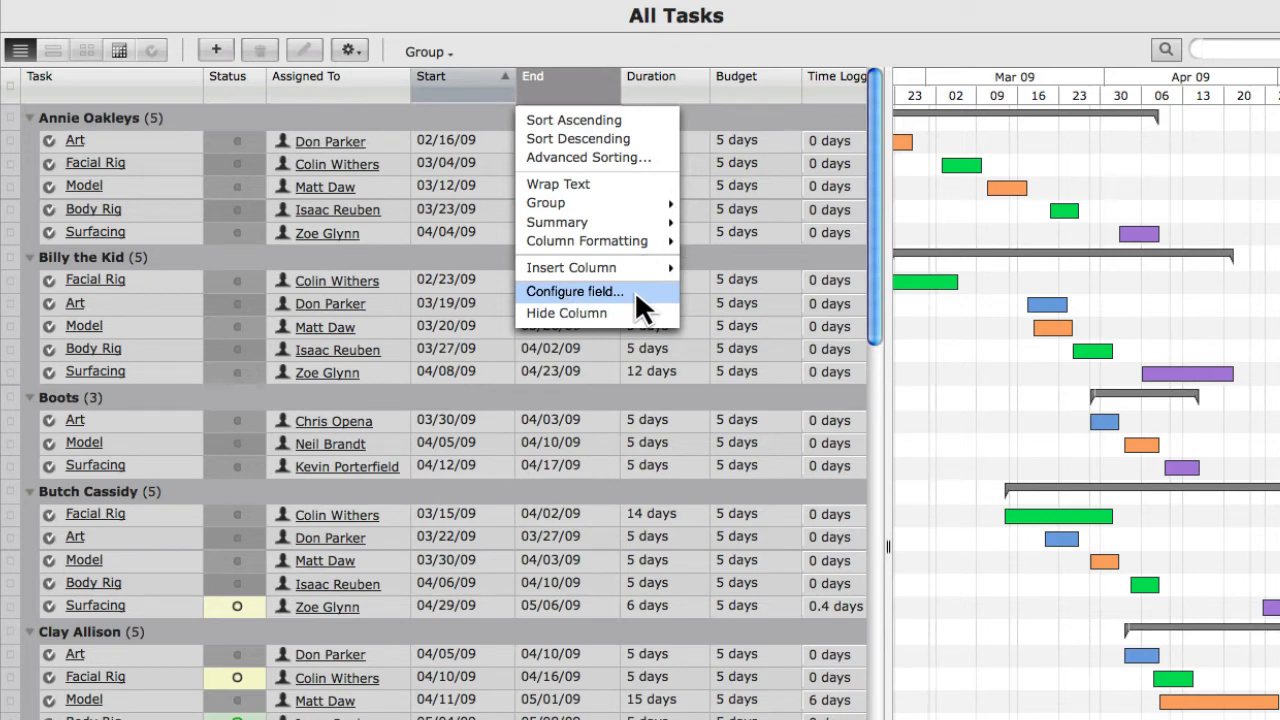
Step: Open Configure Field for the End column, showing Date as its field type
left_click(574, 292)
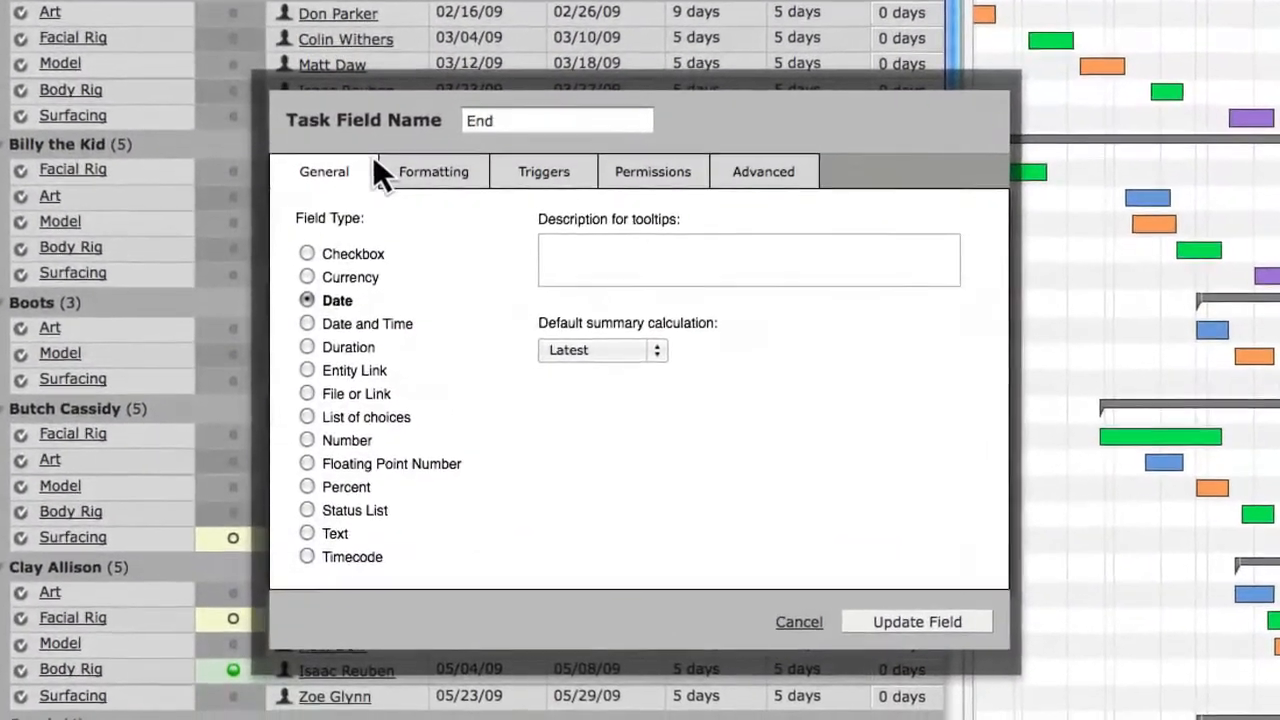
mouse_move(838, 200)
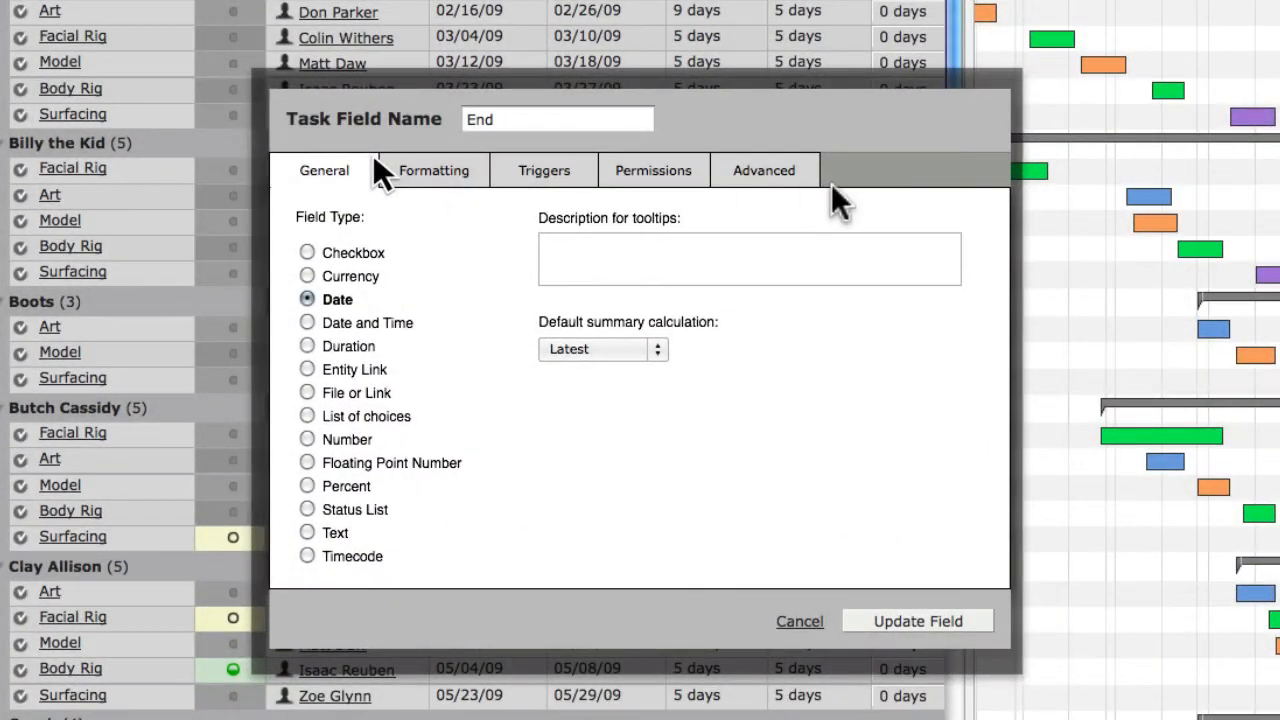
mouse_move(336, 184)
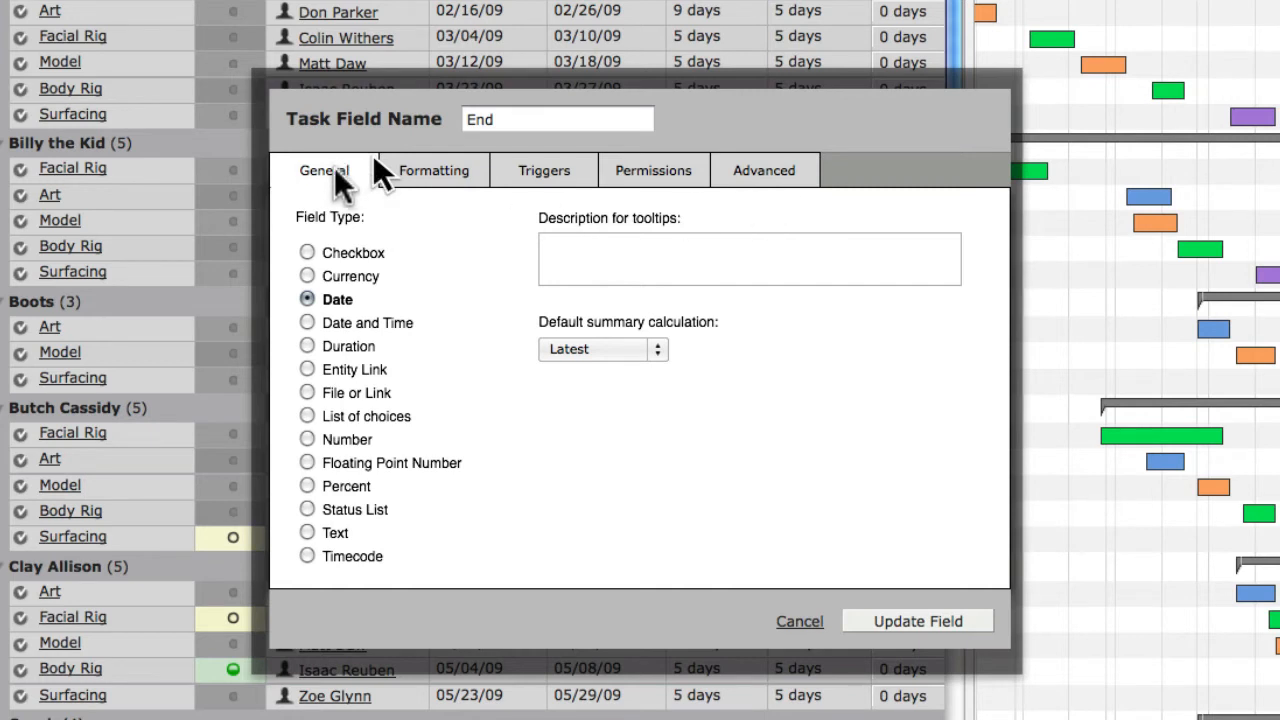
mouse_move(432, 300)
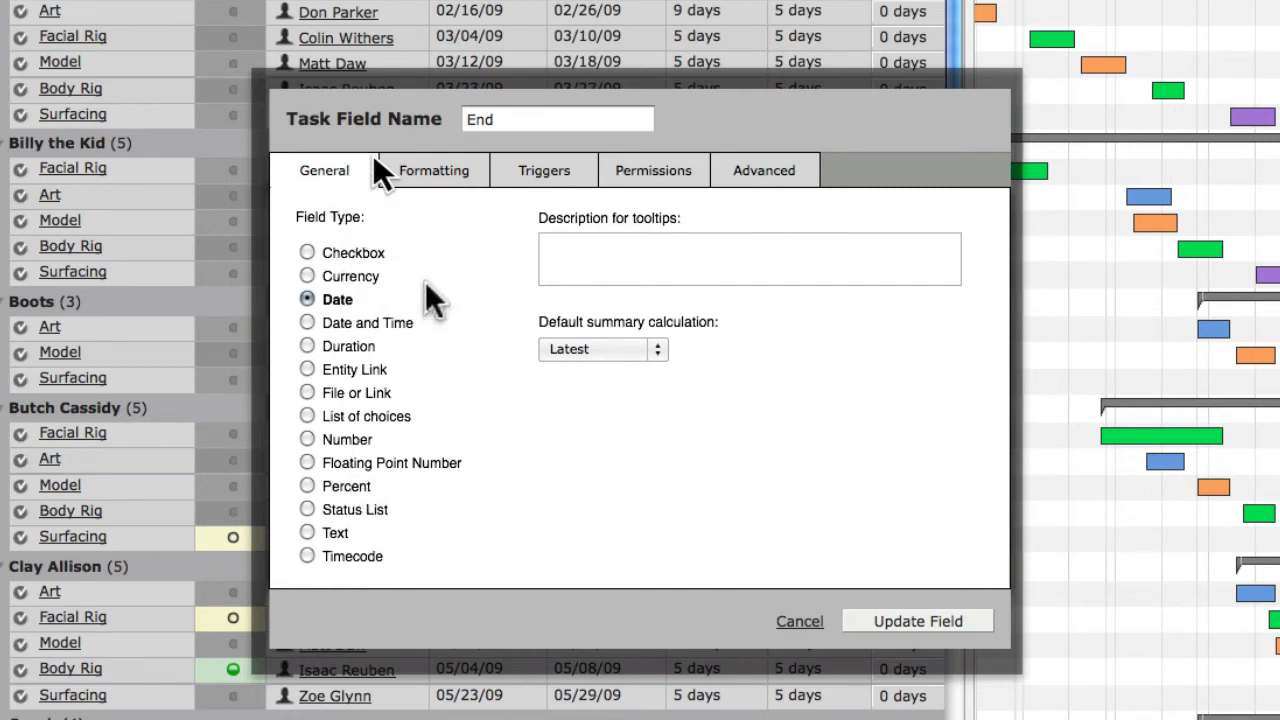
mouse_move(820, 284)
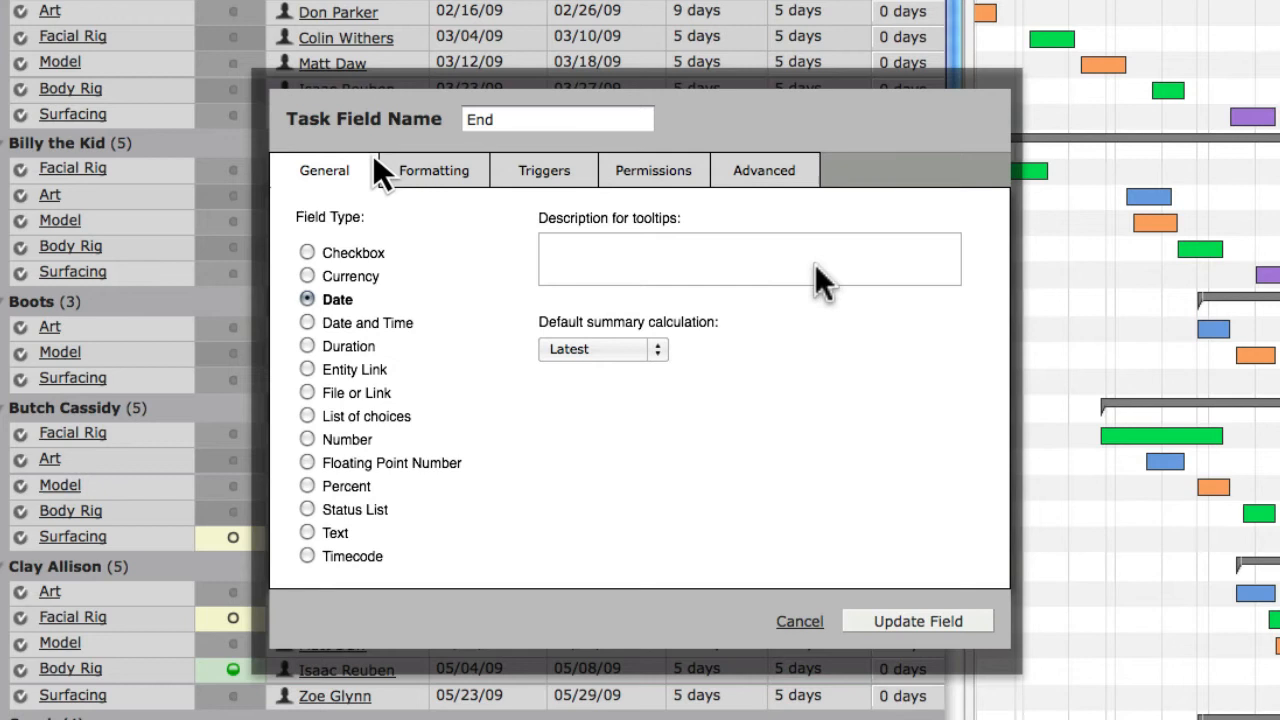
mouse_move(648, 58)
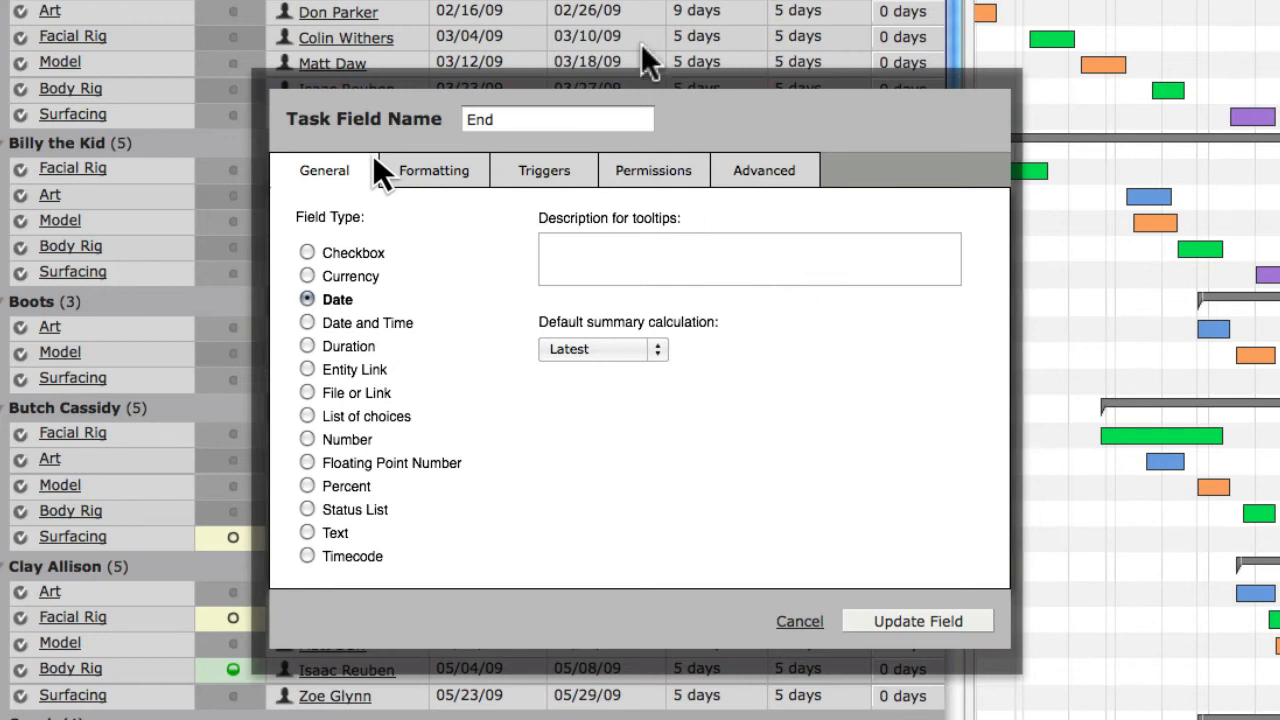
mouse_move(636, 344)
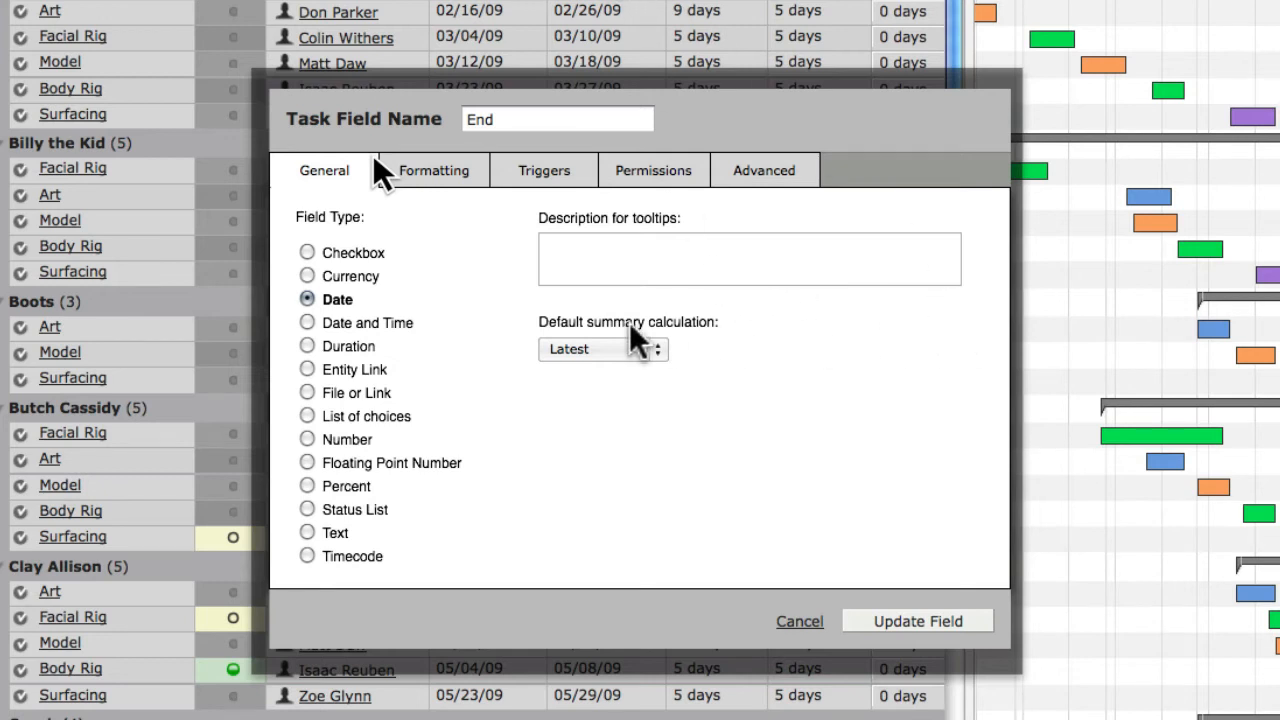
mouse_move(660, 408)
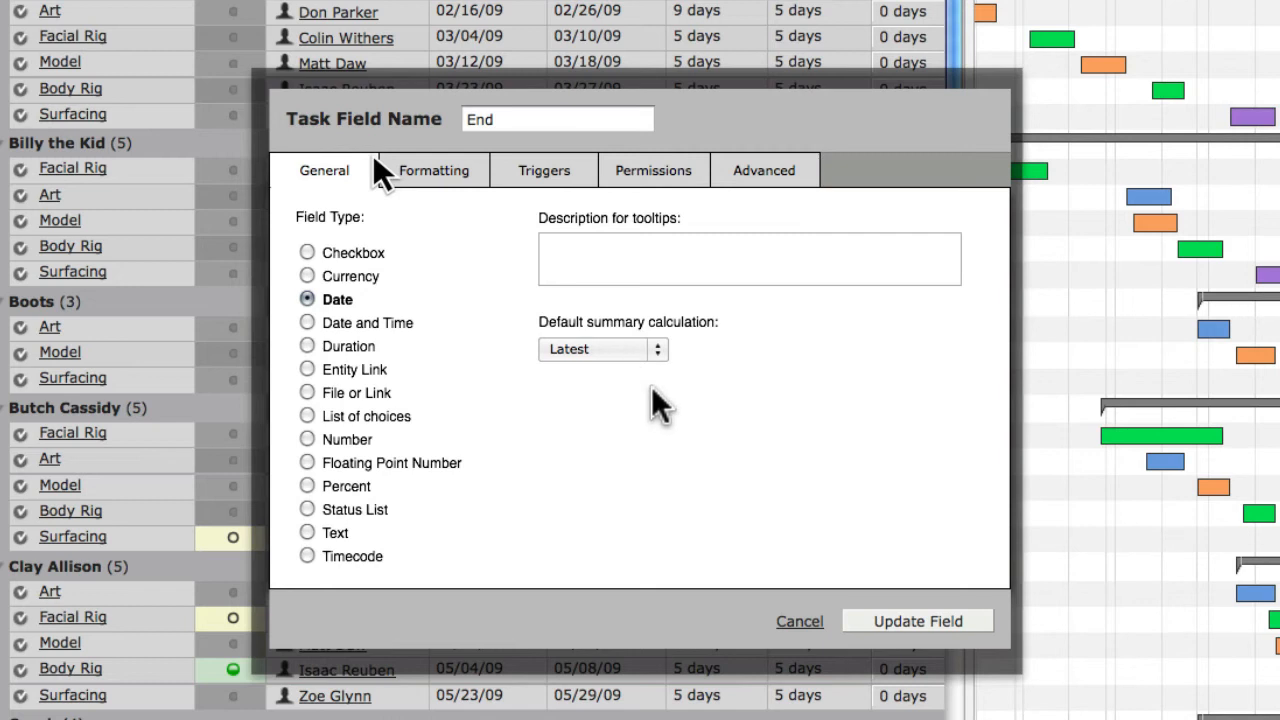
mouse_move(660, 404)
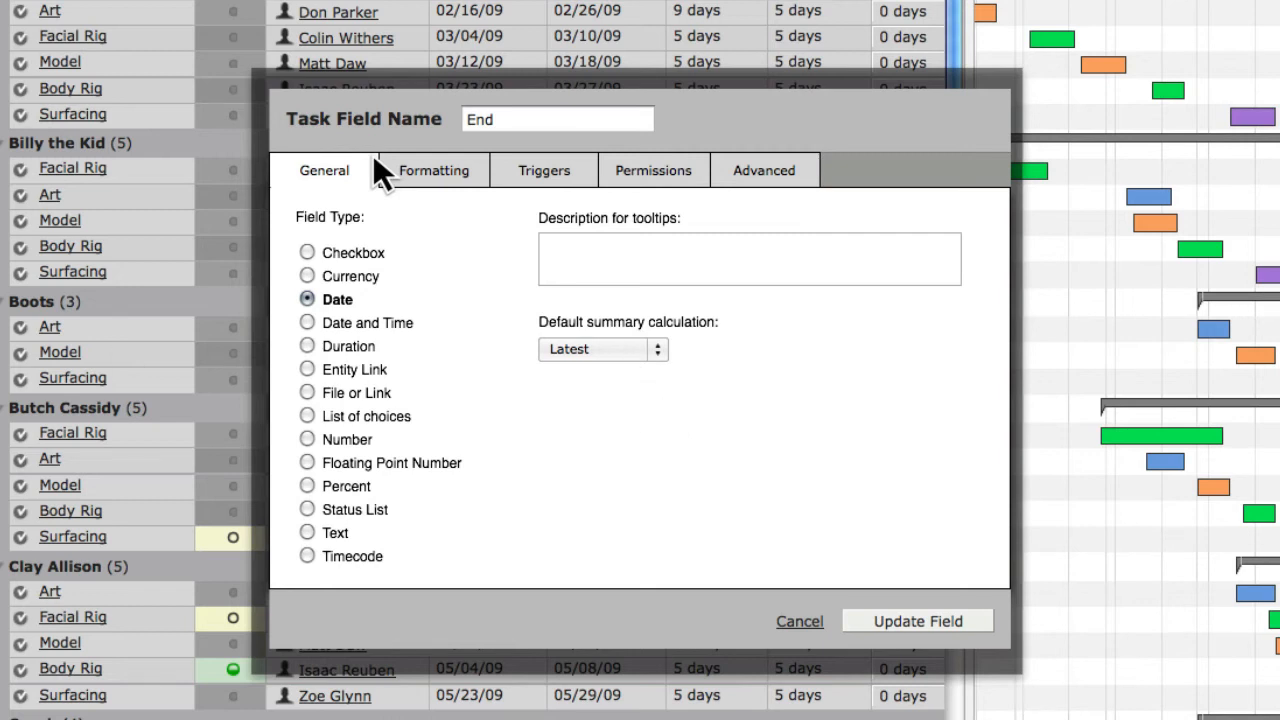
Step: Show the End field's Formatting settings with date layout and four conditional colour rules
left_click(434, 170)
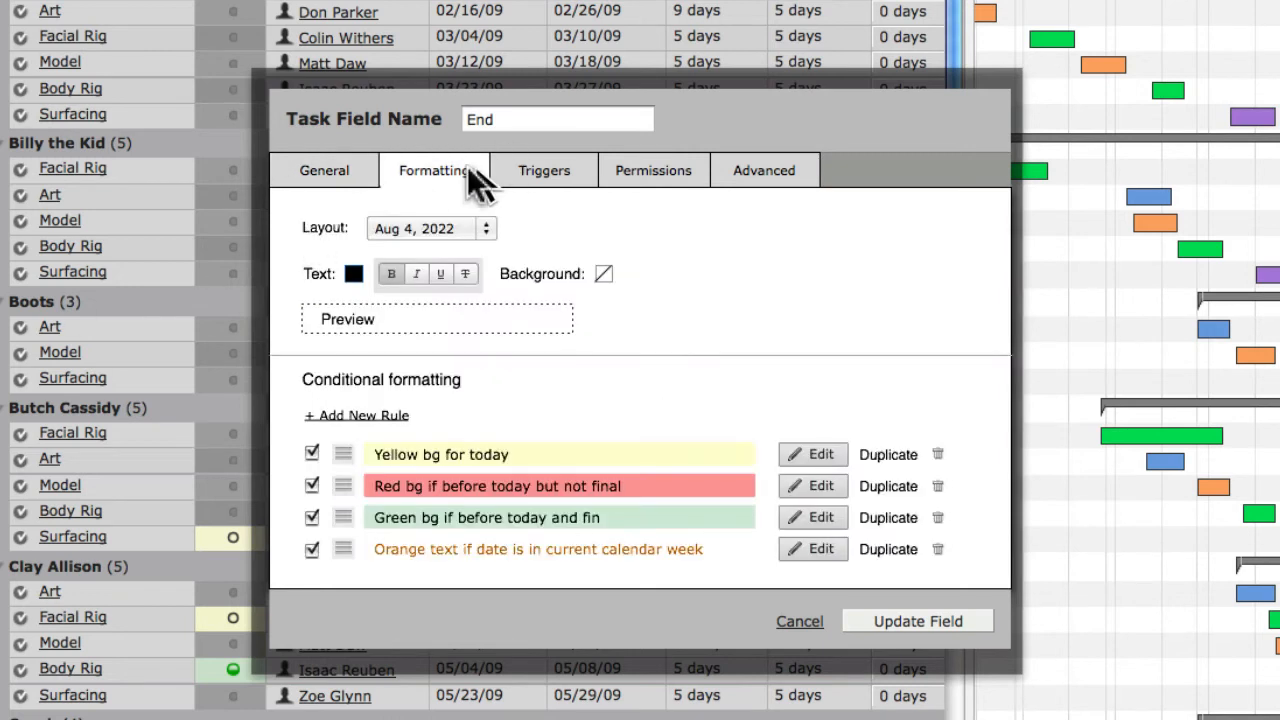
mouse_move(480, 290)
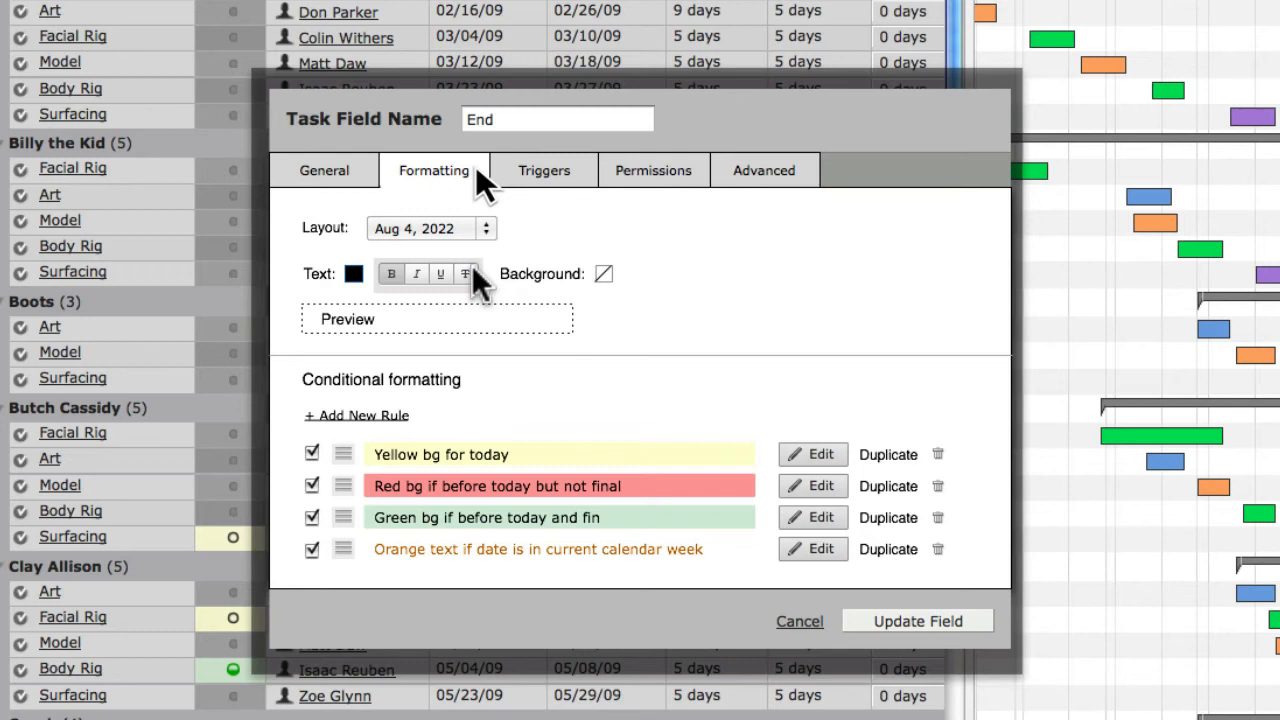
mouse_move(490, 218)
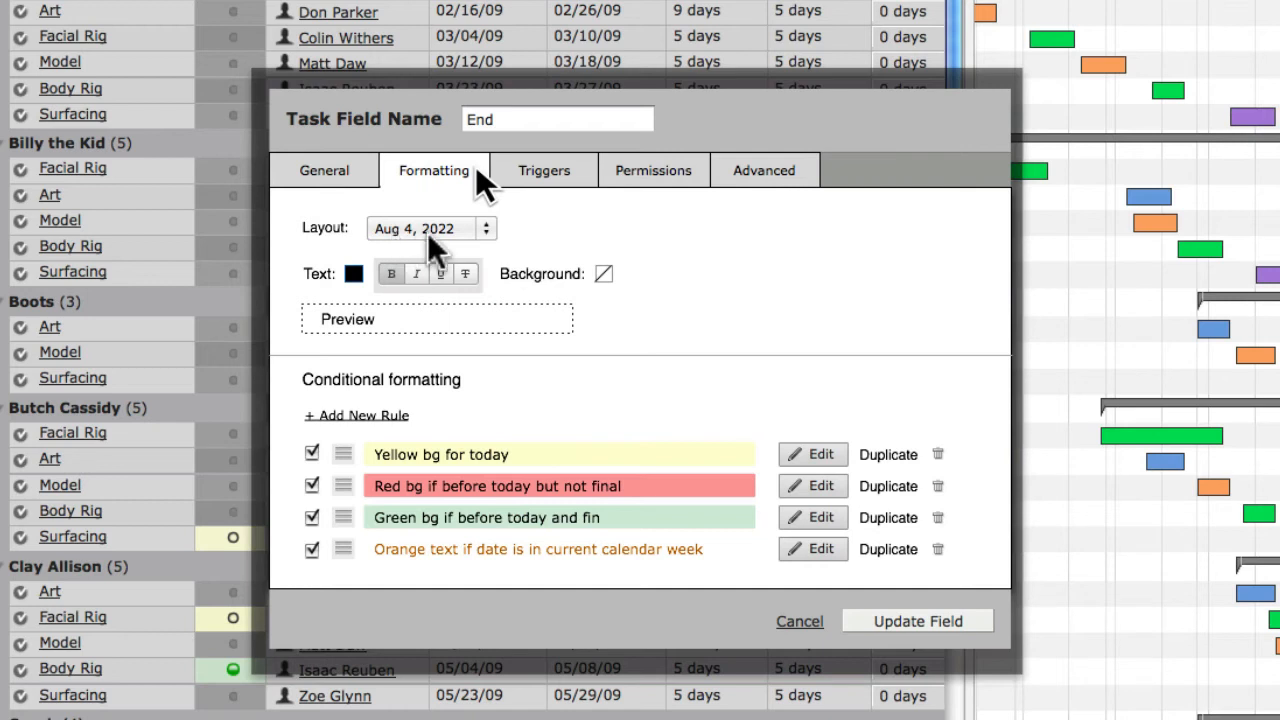
mouse_move(584, 284)
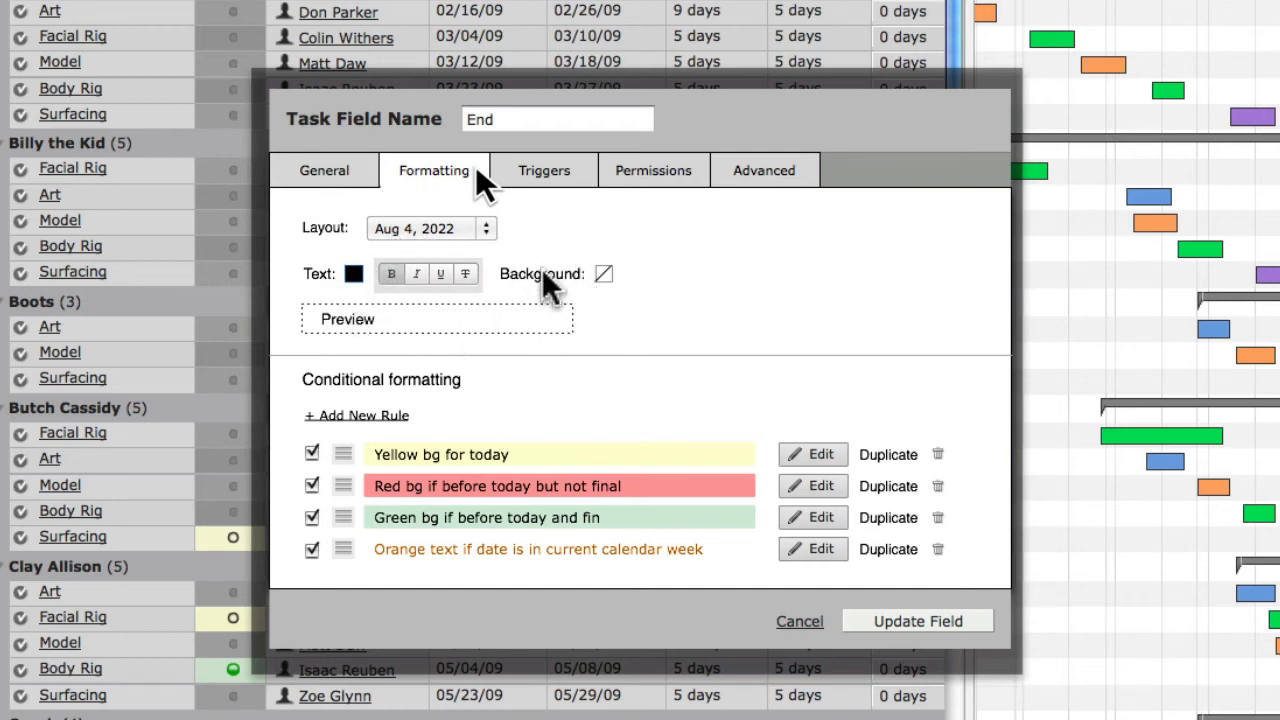
mouse_move(416, 404)
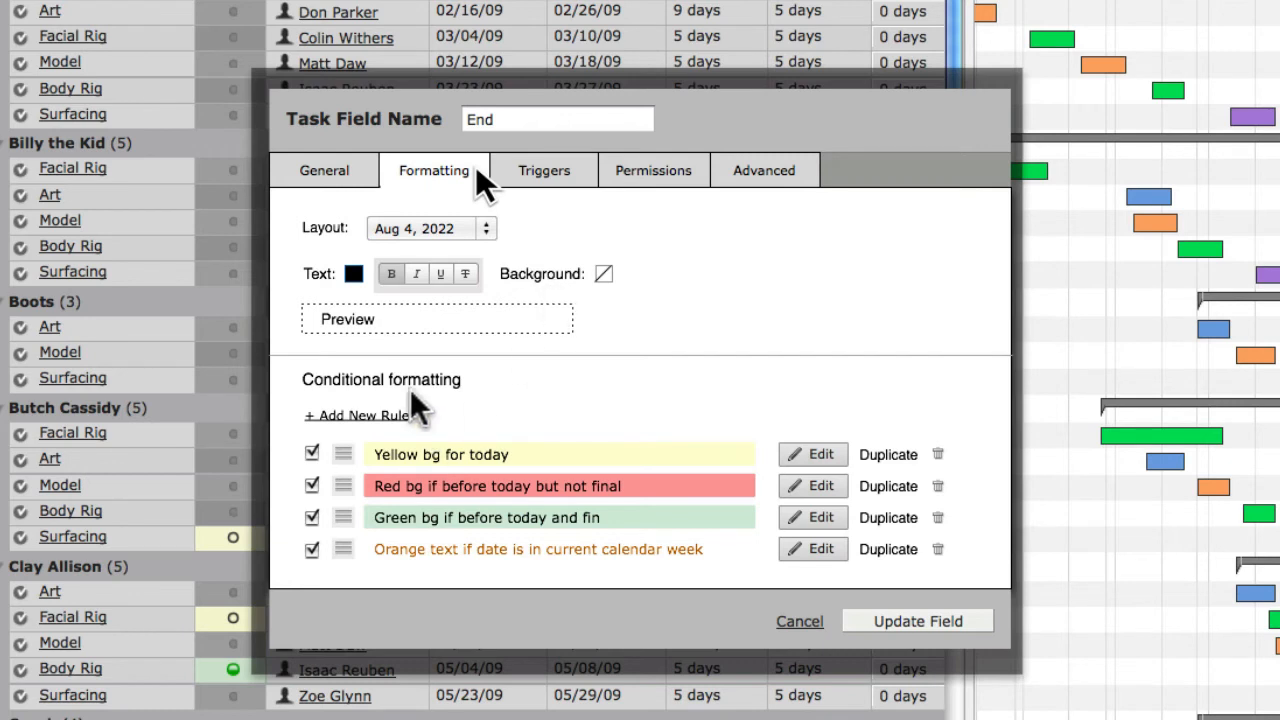
mouse_move(388, 560)
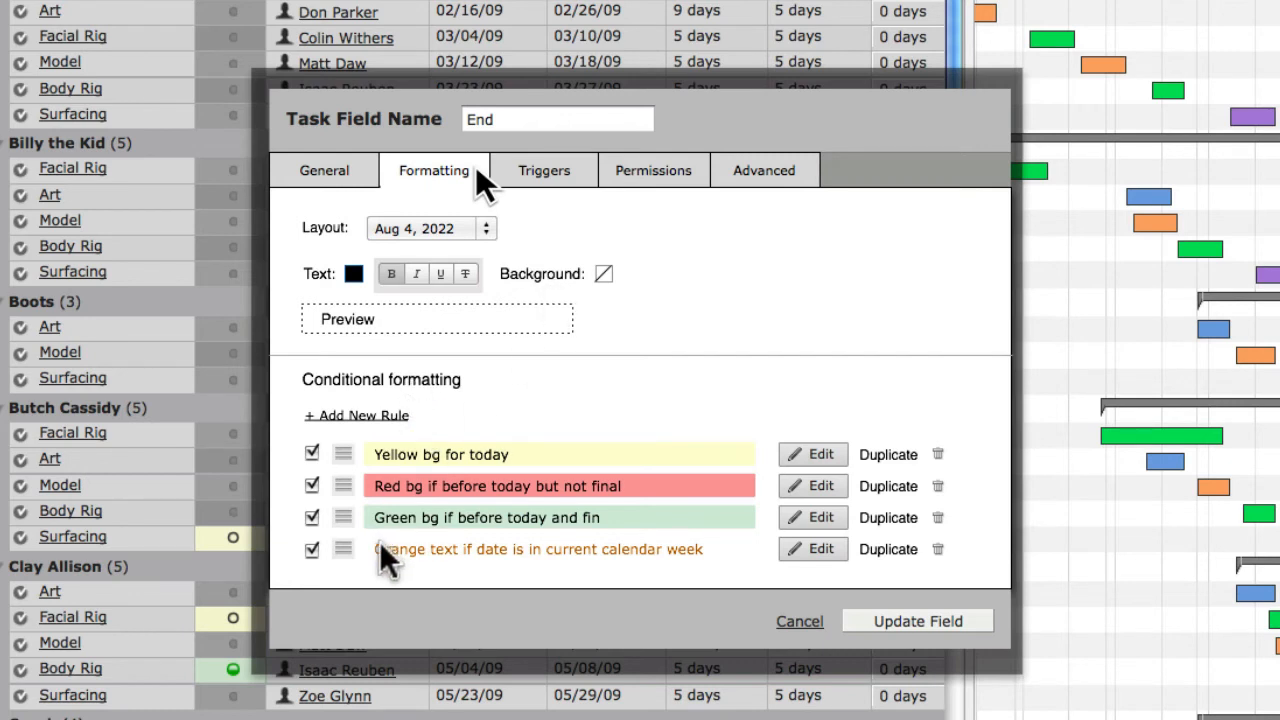
mouse_move(364, 560)
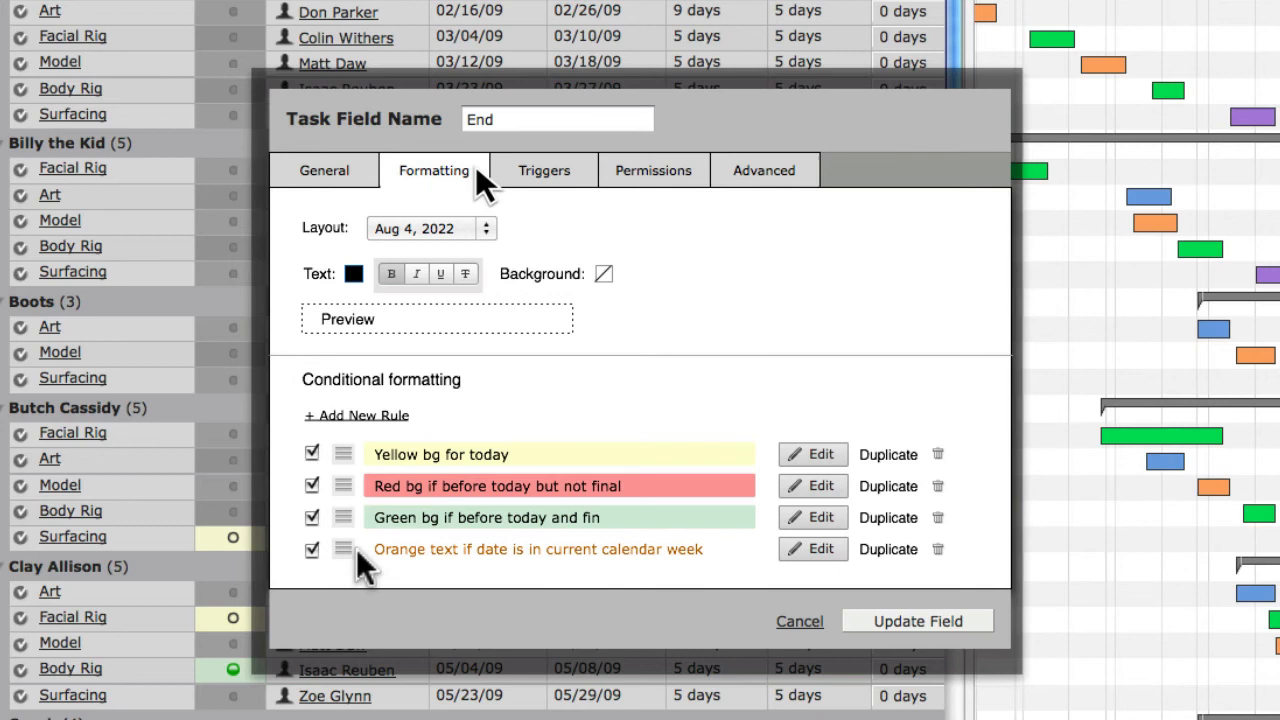
mouse_move(356, 440)
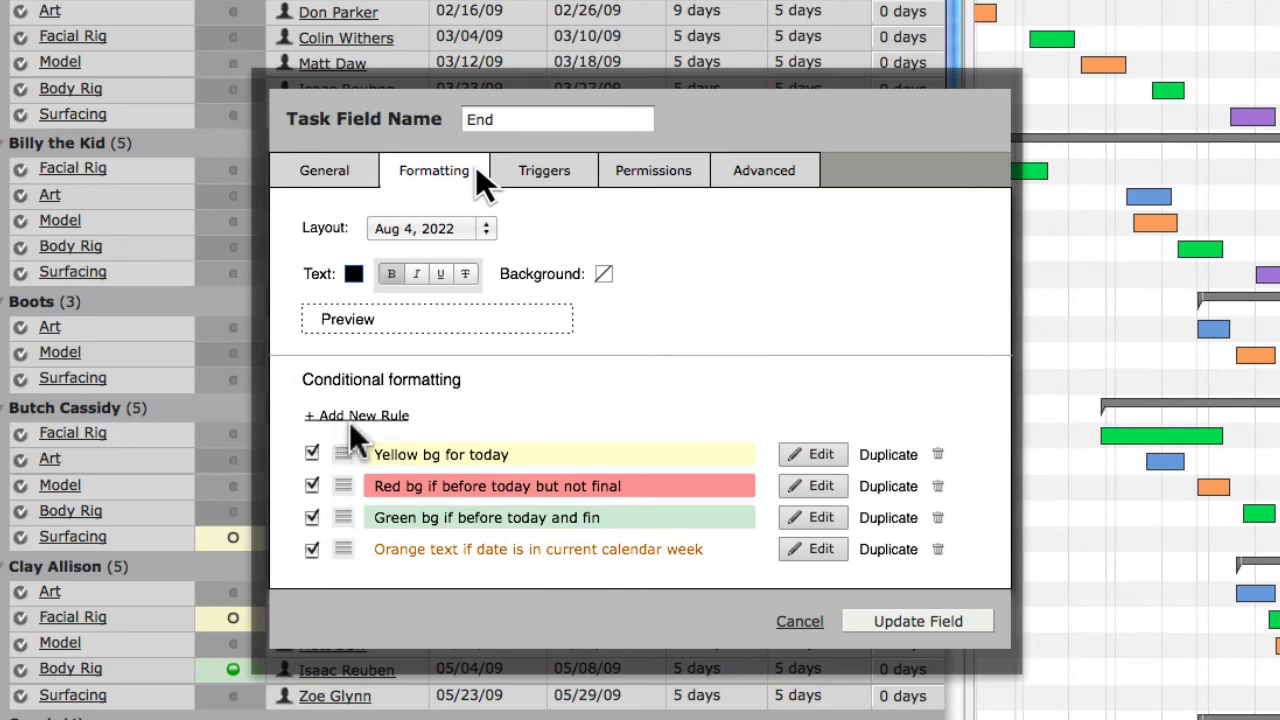
mouse_move(610, 200)
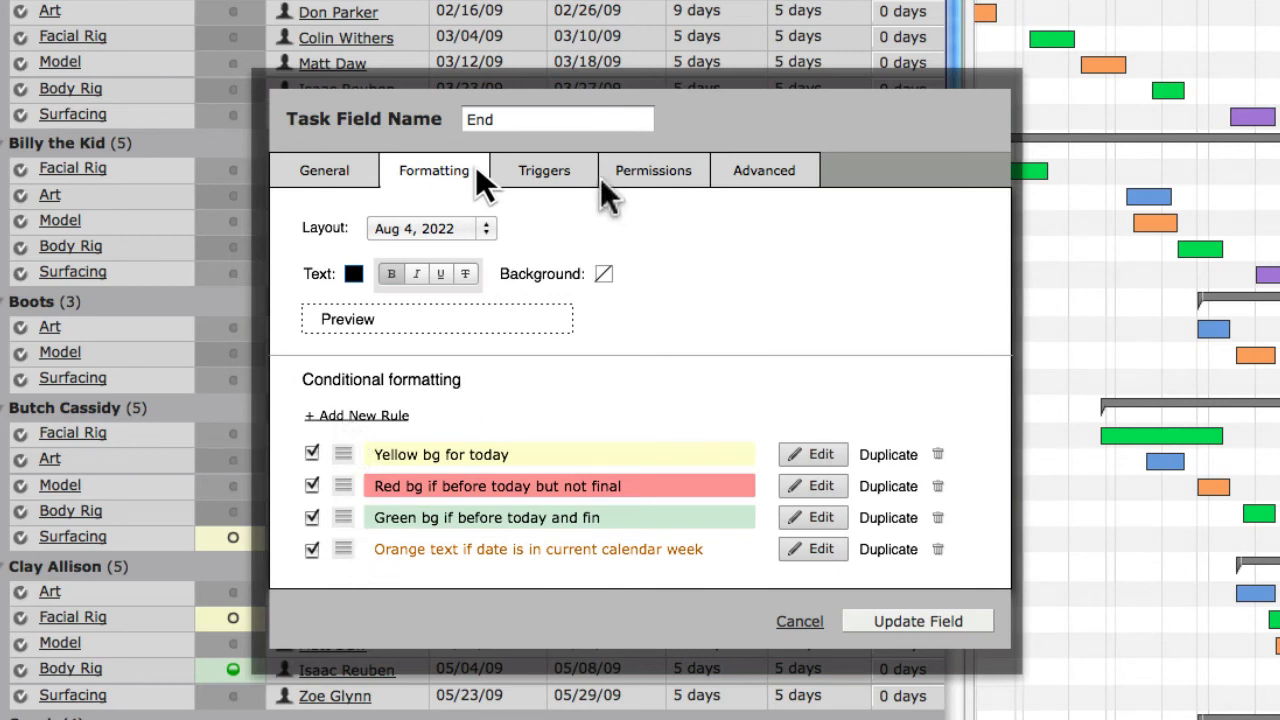
mouse_move(660, 196)
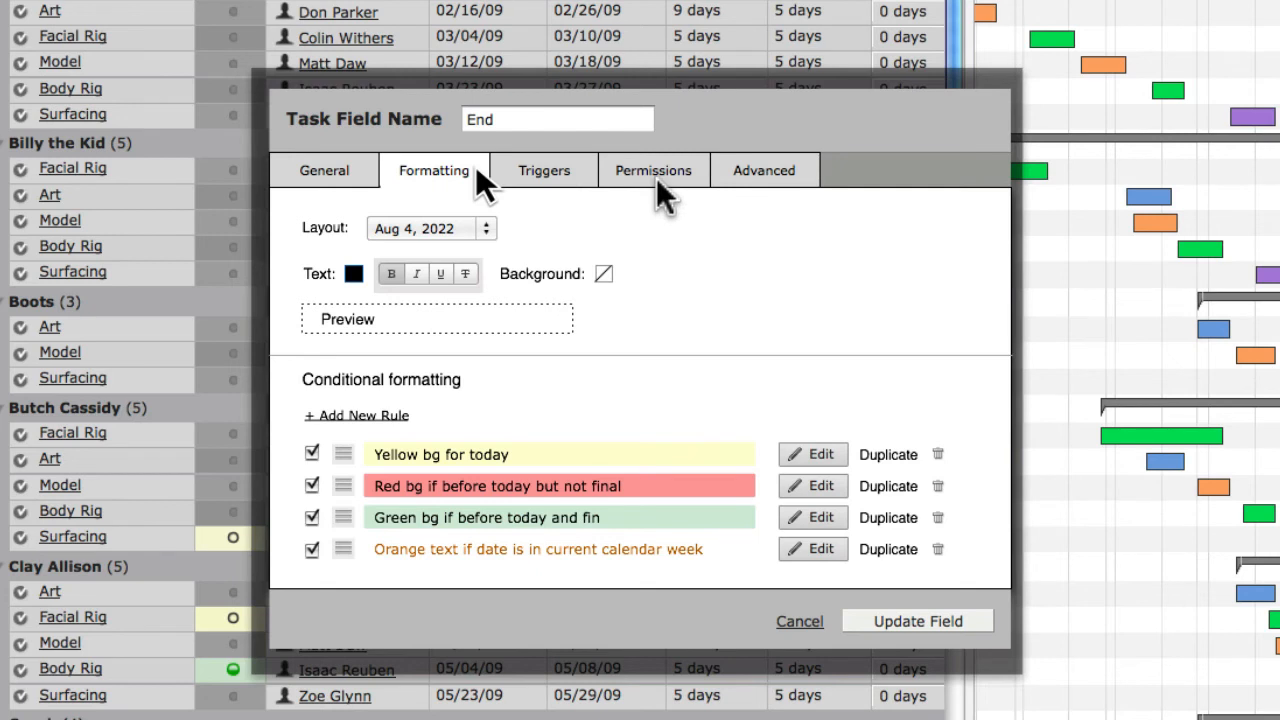
mouse_move(636, 190)
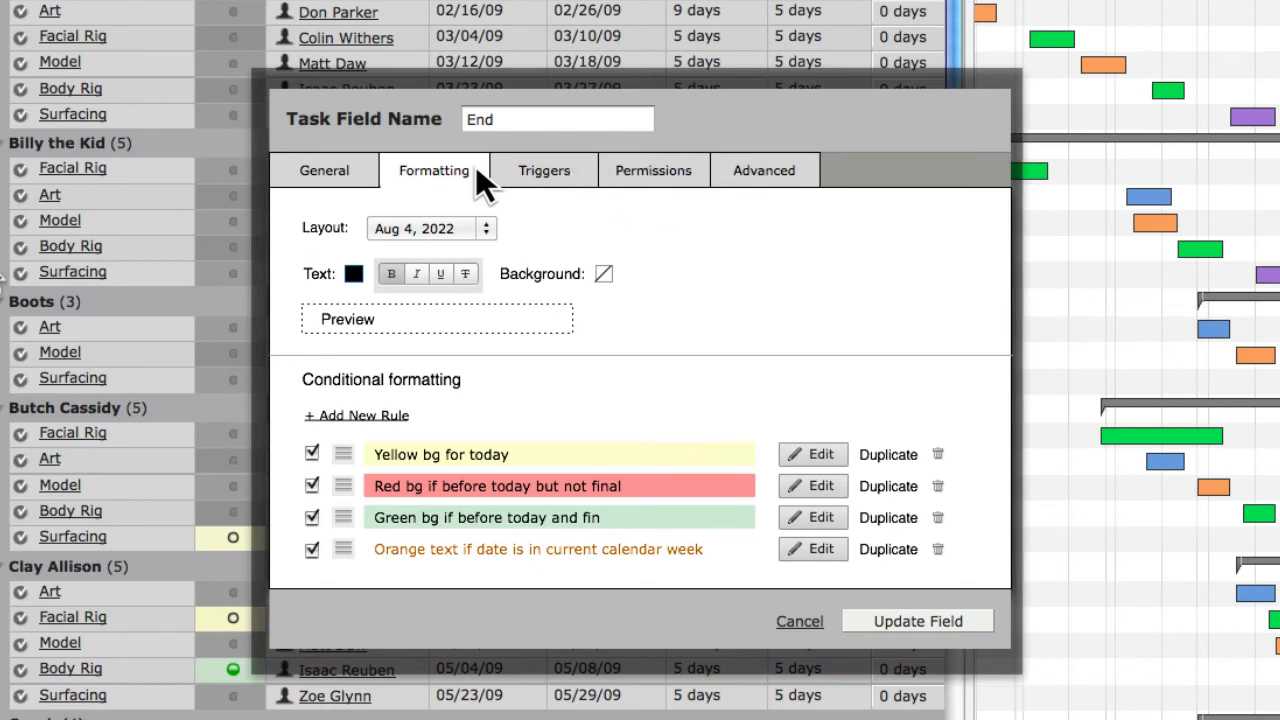
Step: Show the End field's Advanced settings for sorting field and unique values per project
left_click(764, 170)
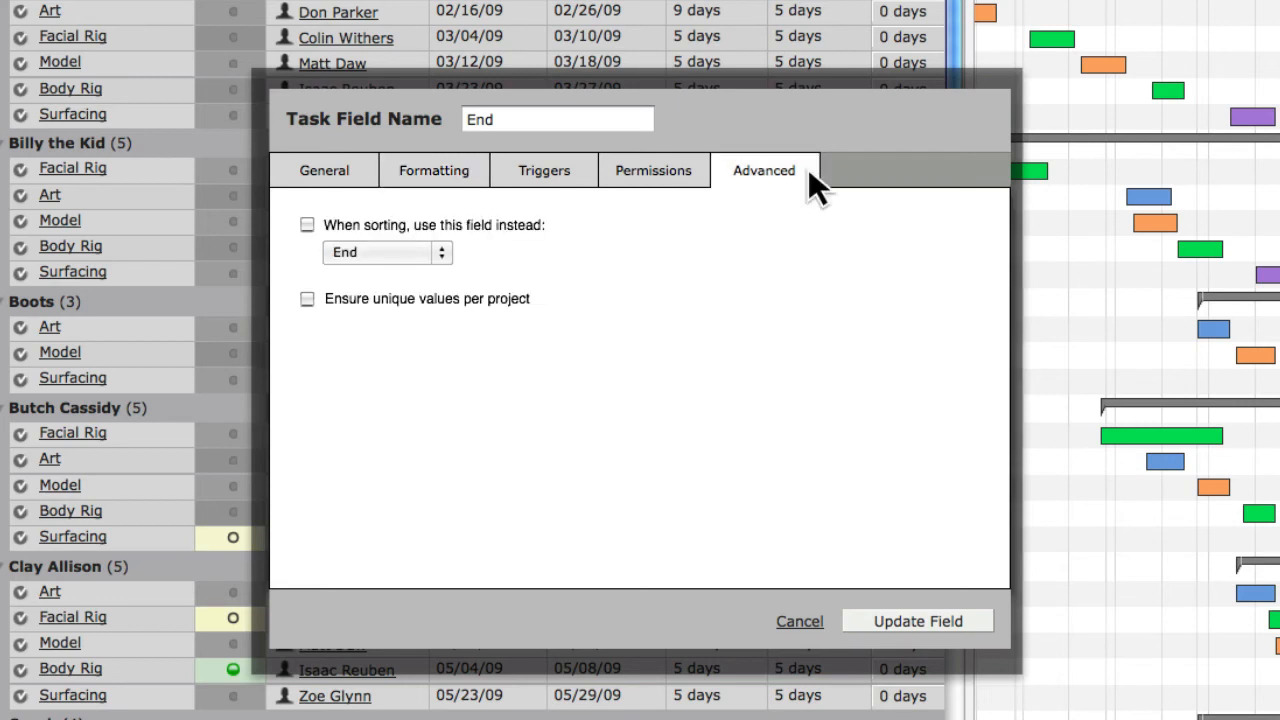
mouse_move(608, 476)
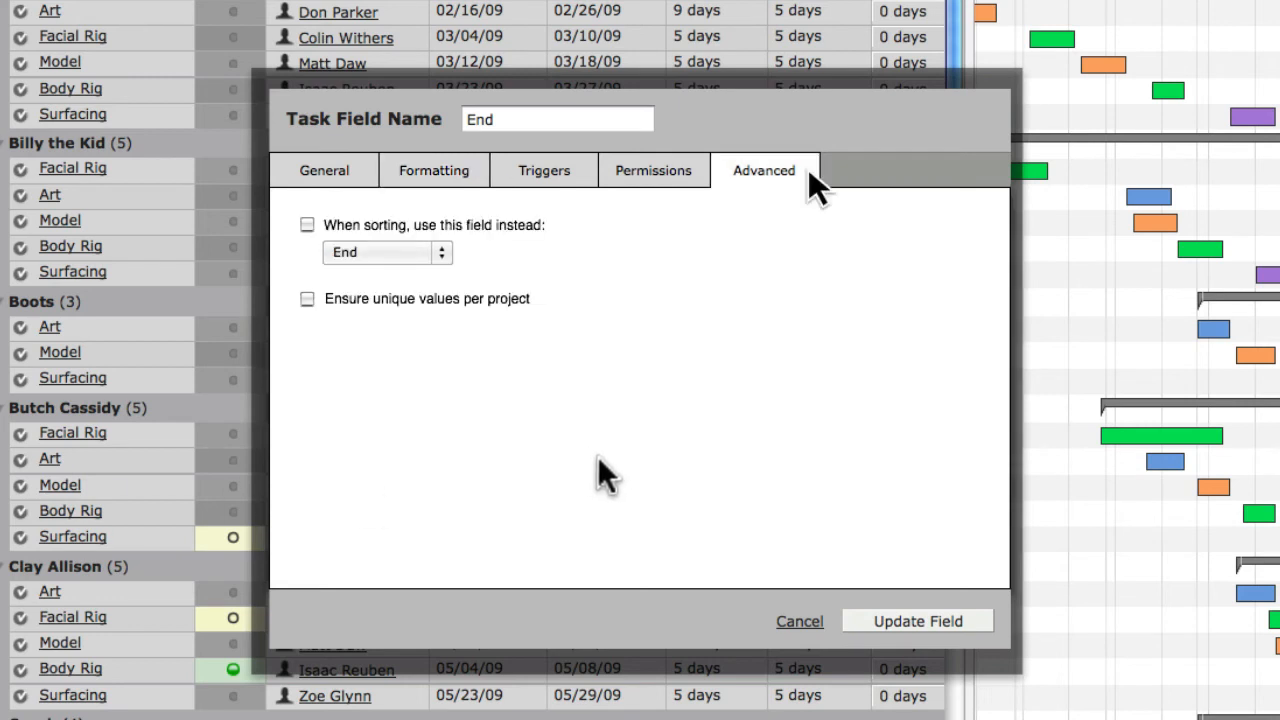